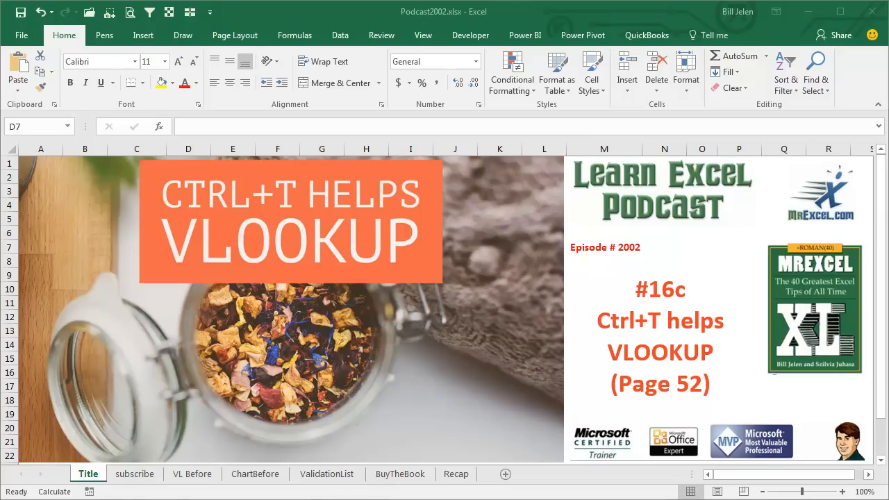
Switch from the title sheet to the subscribe sheet.
{"action": "left_click", "coordinate": [133, 473]}
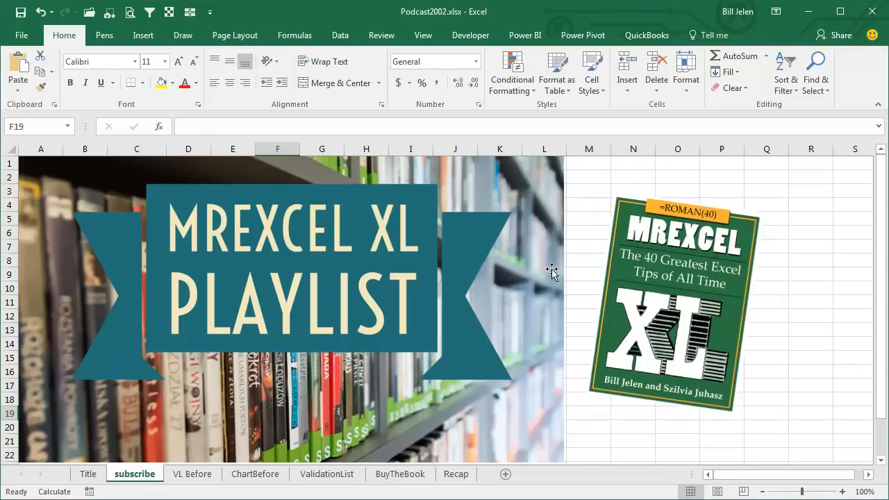
{"action": "mouse_move", "coordinate": [837, 36]}
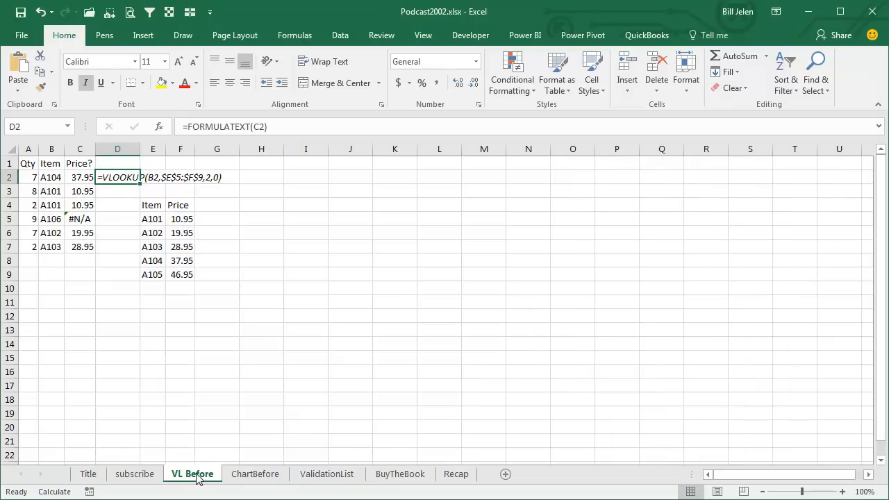
{"action": "mouse_move", "coordinate": [494, 339]}
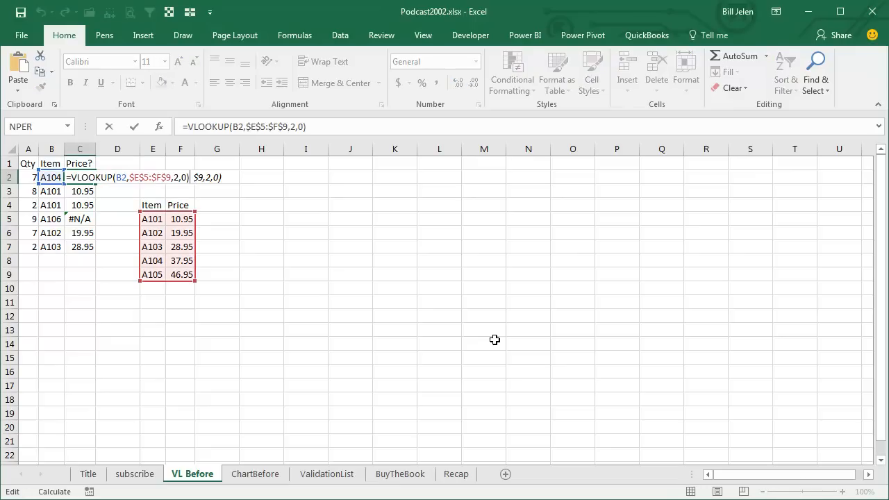
{"action": "type", "text": "=FORMULATEXT(C2)"}
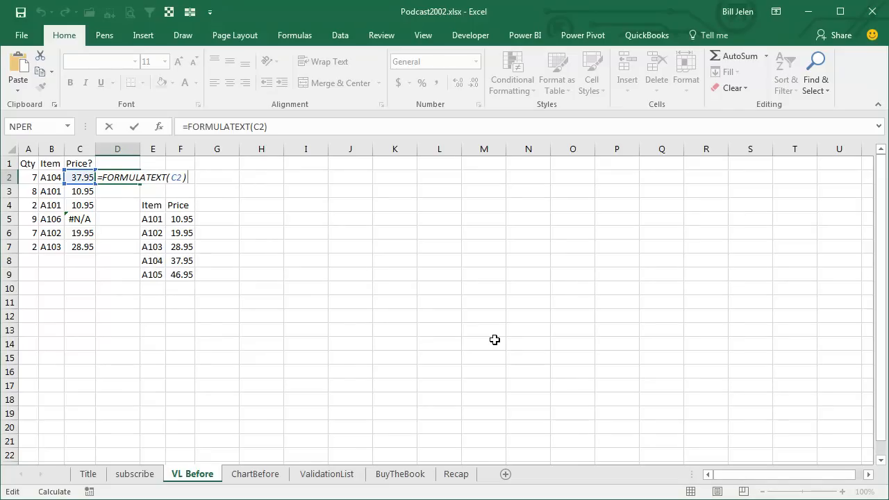
{"action": "key", "text": "Return"}
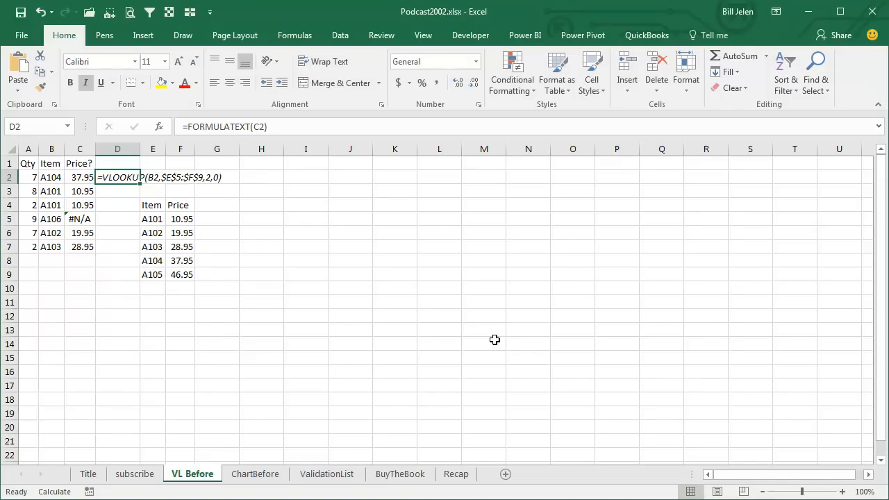
{"action": "left_click", "coordinate": [80, 178]}
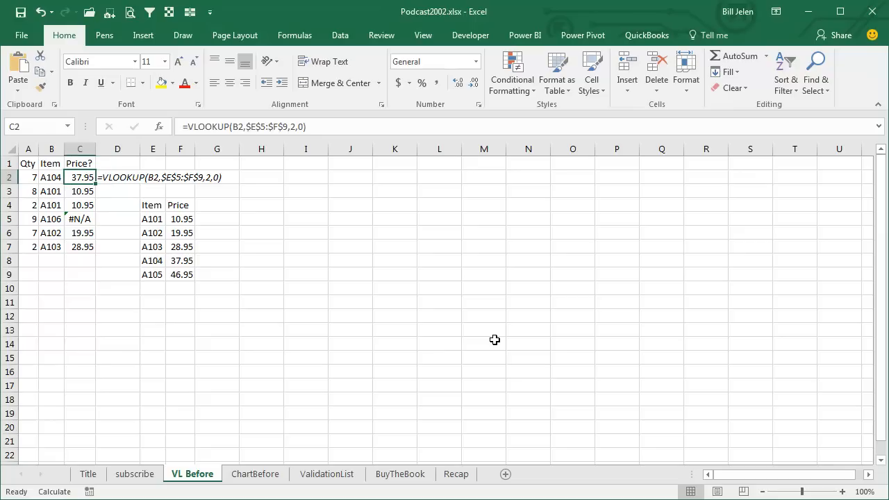
{"action": "double_click", "coordinate": [81, 178]}
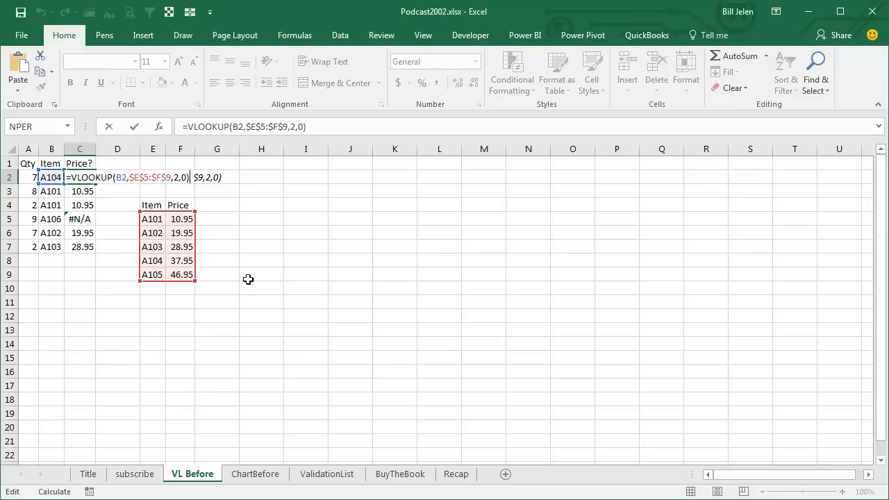
{"action": "mouse_move", "coordinate": [43, 227]}
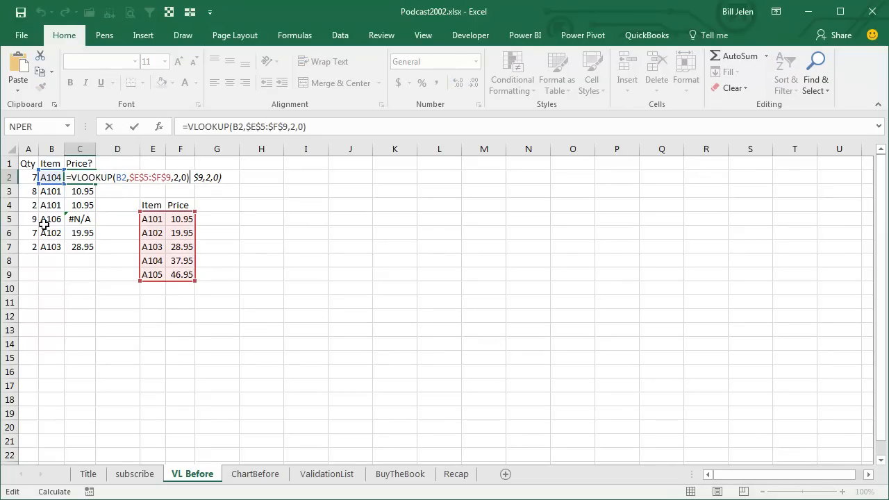
{"action": "mouse_move", "coordinate": [49, 220]}
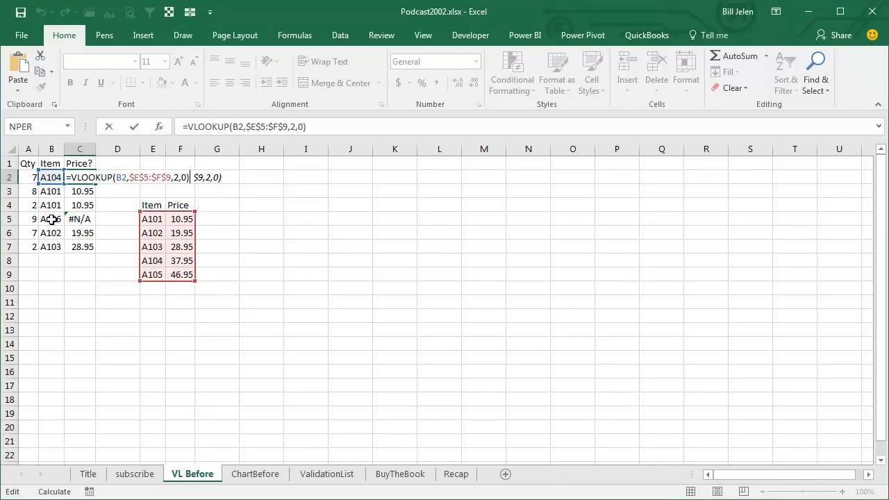
{"action": "key", "text": "Return"}
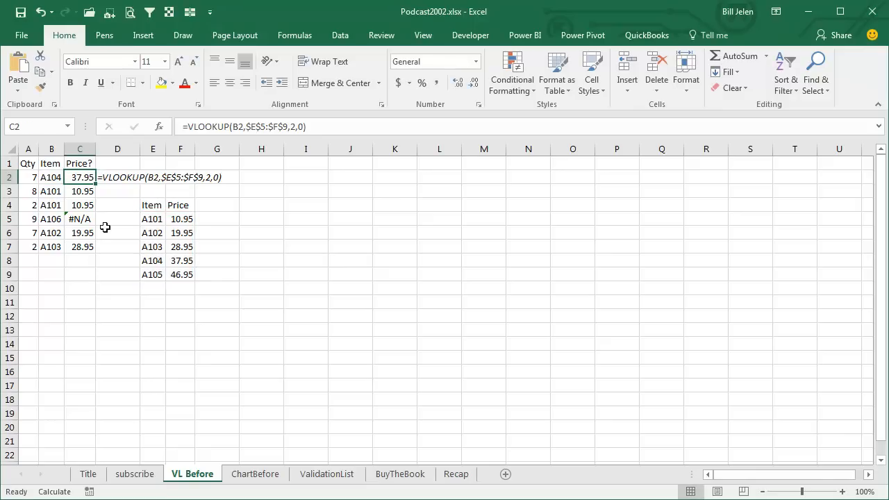
Convert the Item/Price list to a table and add item A106 at price 88.
{"action": "left_click", "coordinate": [153, 206]}
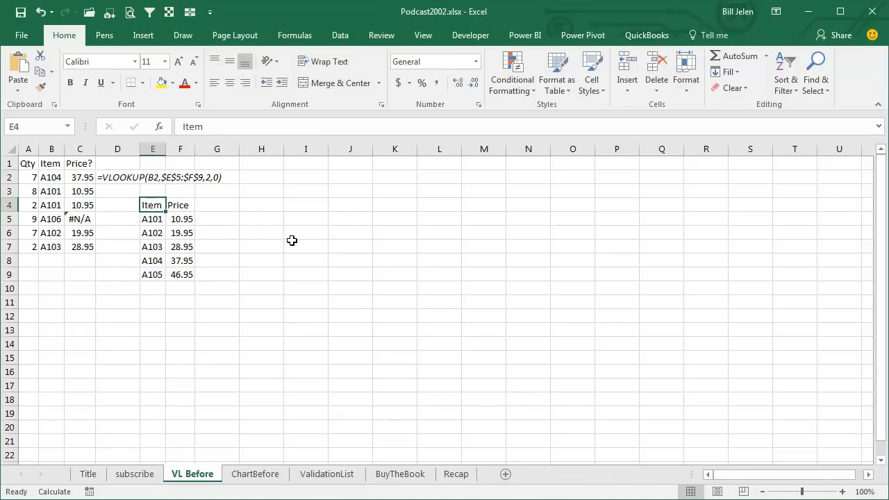
{"action": "mouse_move", "coordinate": [304, 253]}
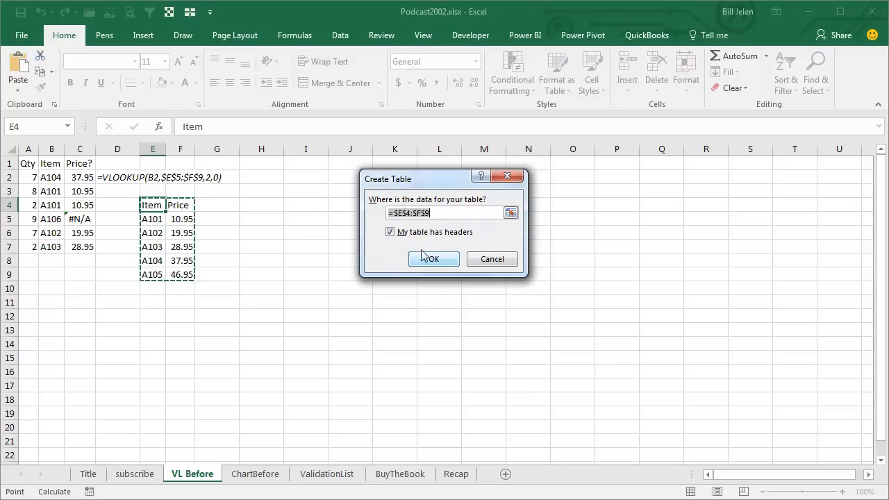
{"action": "left_click", "coordinate": [431, 258]}
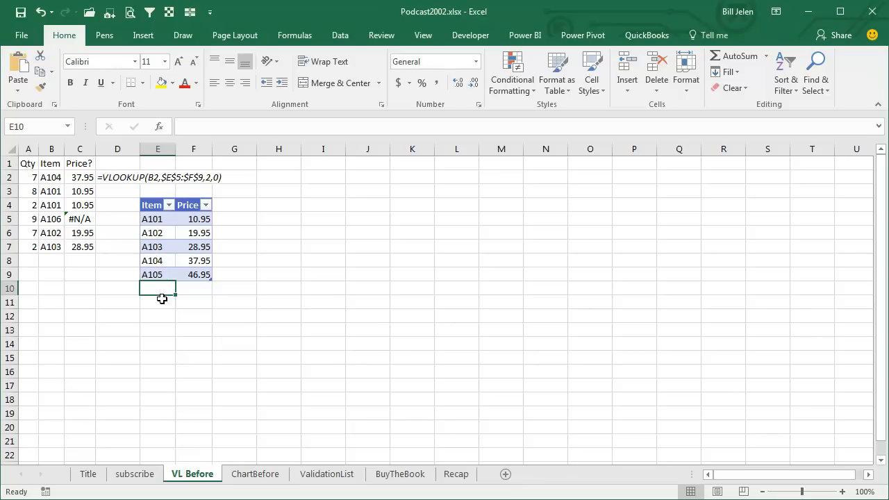
{"action": "type", "text": "A106"}
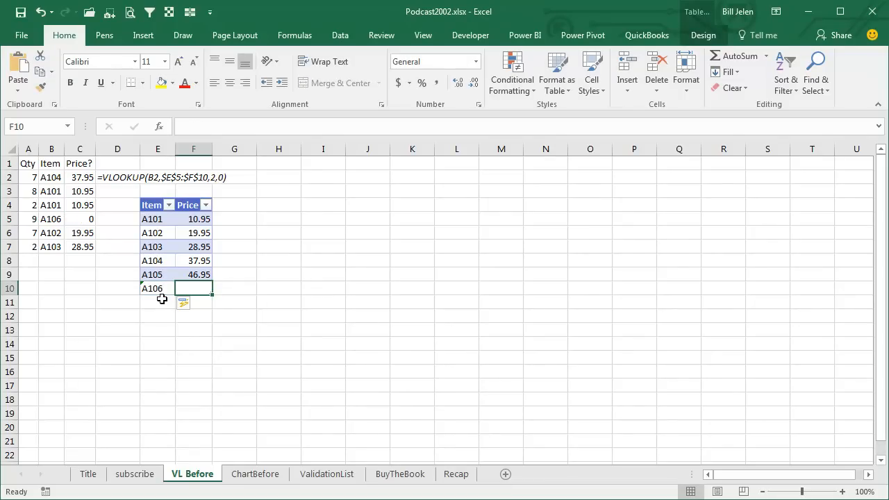
{"action": "type", "text": "88"}
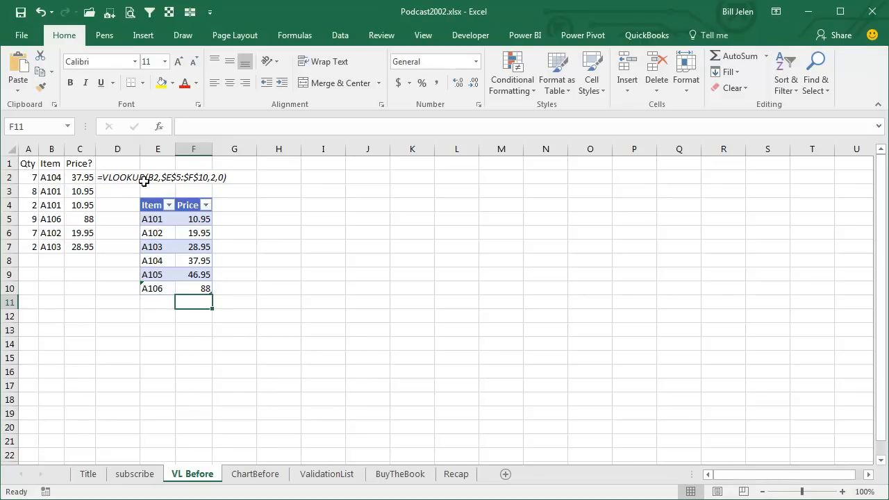
{"action": "mouse_move", "coordinate": [172, 214]}
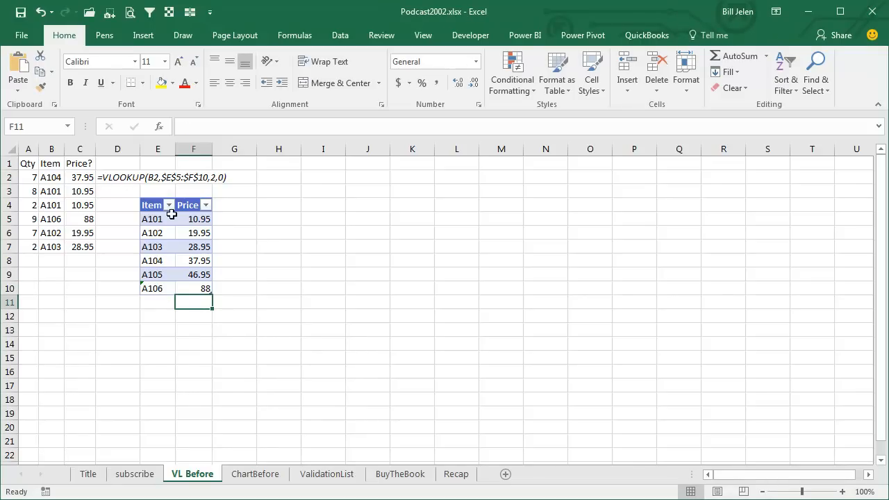
{"action": "mouse_move", "coordinate": [158, 287]}
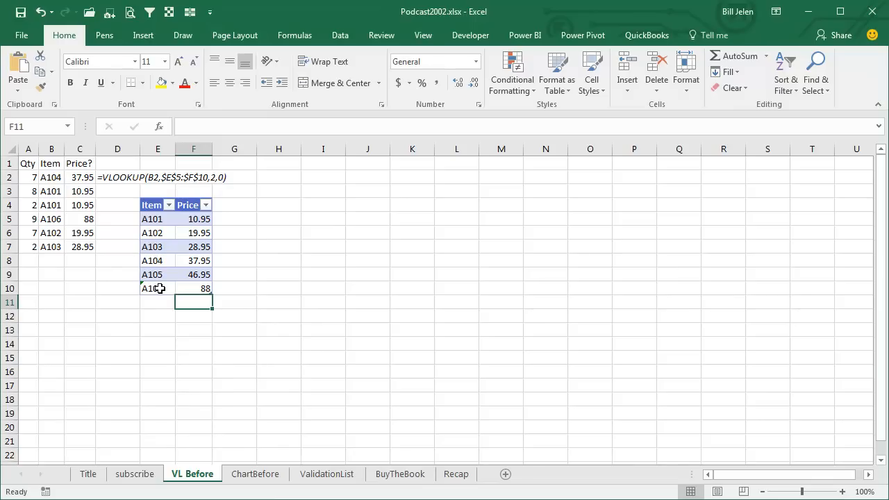
Verify the C2 VLOOKUP range now extends to $F$10 and returns 88.
{"action": "left_click", "coordinate": [80, 178]}
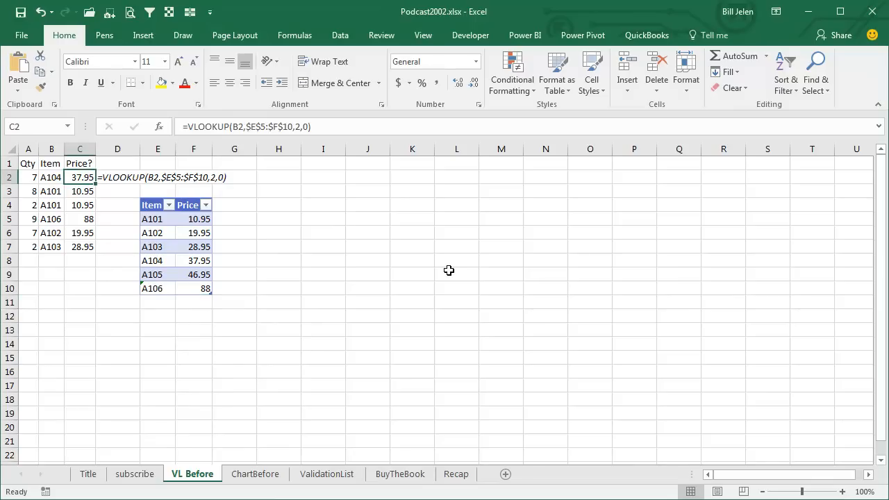
{"action": "double_click", "coordinate": [81, 177]}
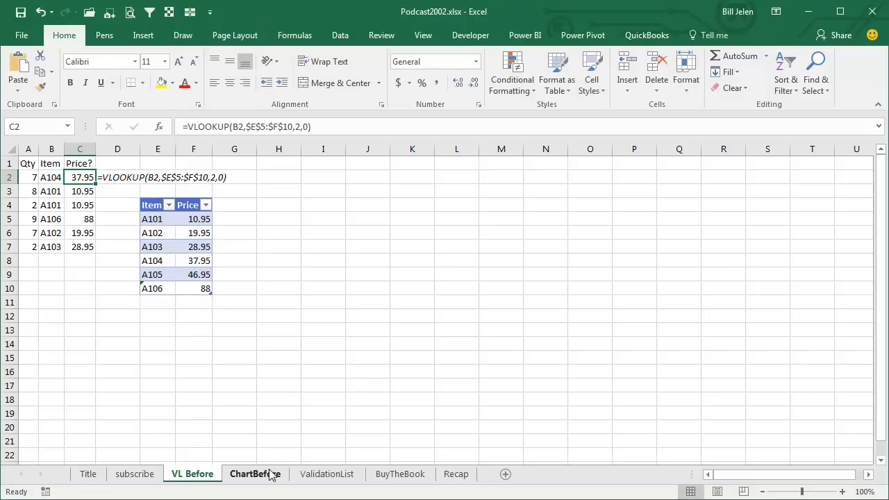
On ChartBefore, convert Month/Sales to a table and add May at 15000 so the chart updates.
{"action": "left_click", "coordinate": [255, 474]}
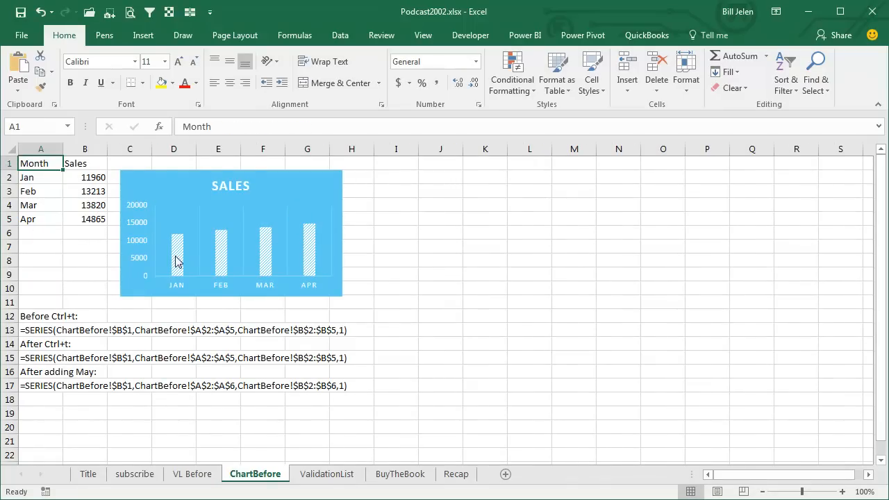
{"action": "mouse_move", "coordinate": [682, 327]}
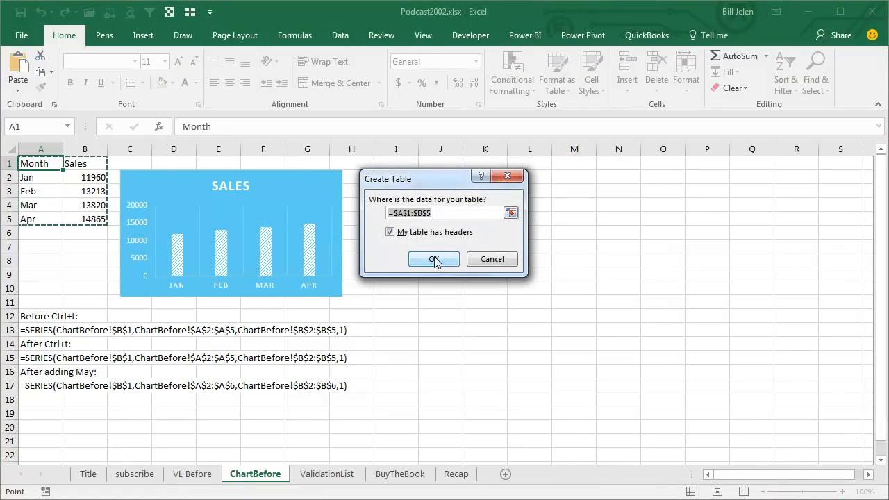
{"action": "left_click", "coordinate": [434, 260]}
{"action": "type", "text": "Mar"}
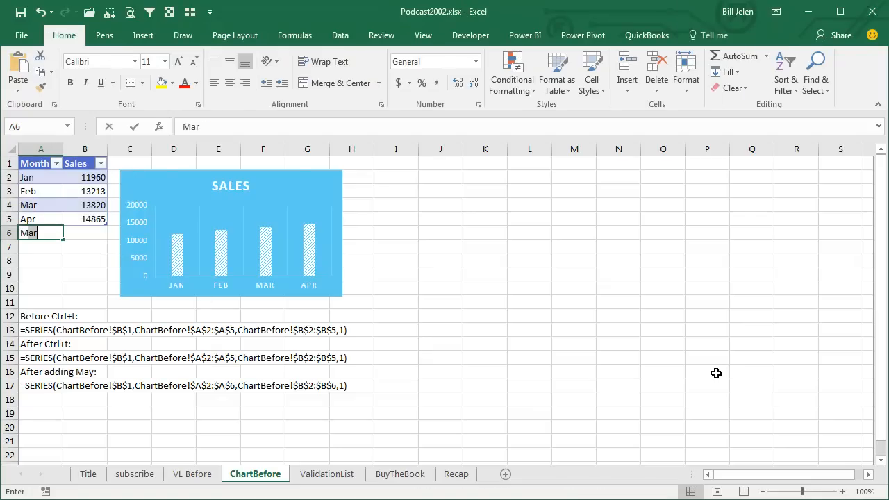
{"action": "key", "text": "Return"}
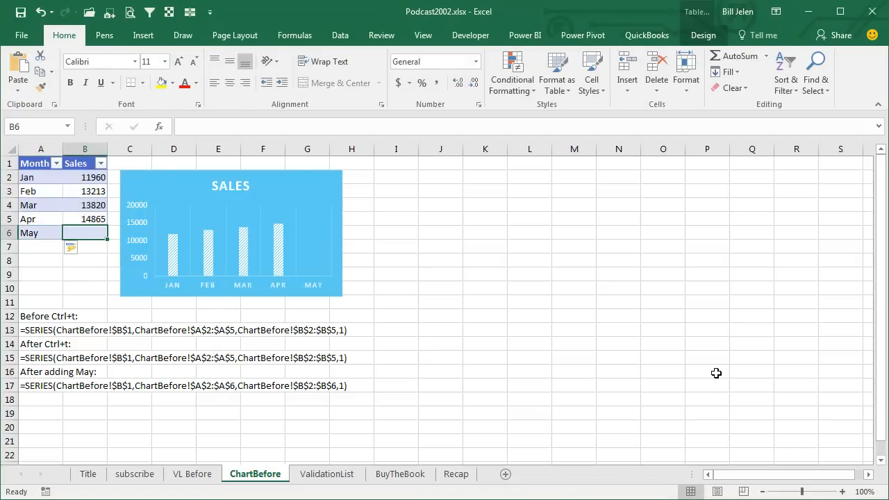
{"action": "type", "text": "15000"}
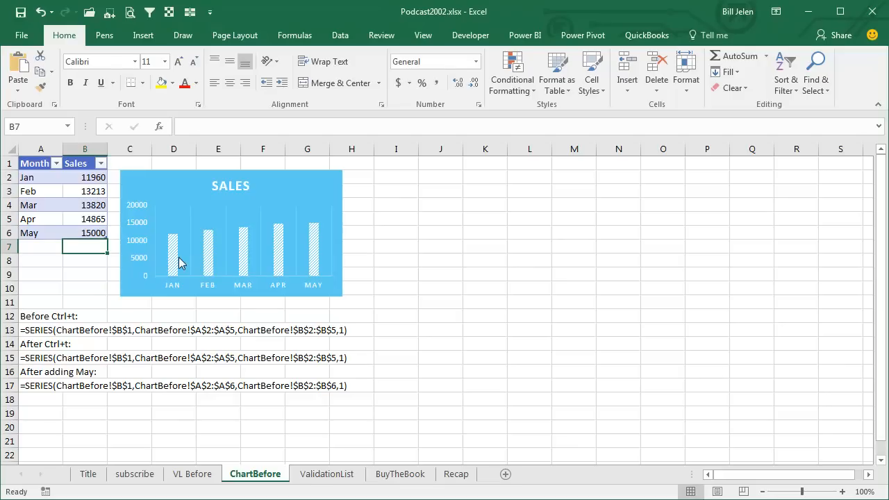
{"action": "mouse_move", "coordinate": [261, 334]}
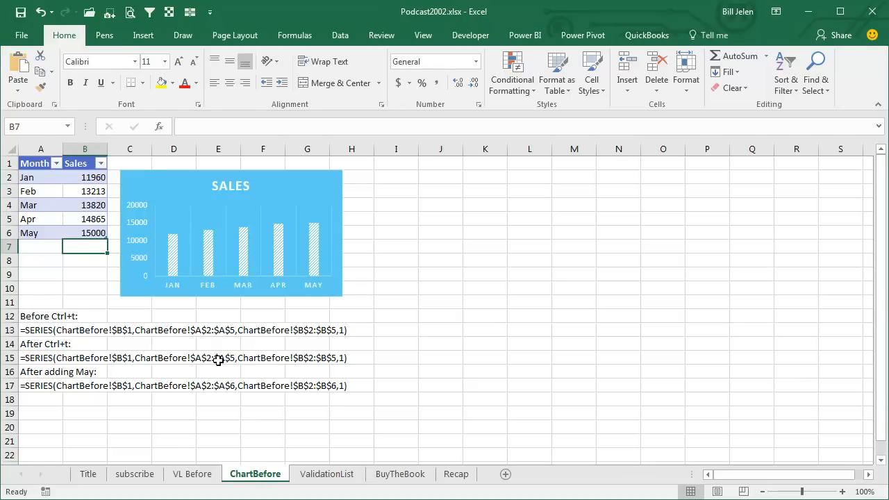
{"action": "mouse_move", "coordinate": [211, 263]}
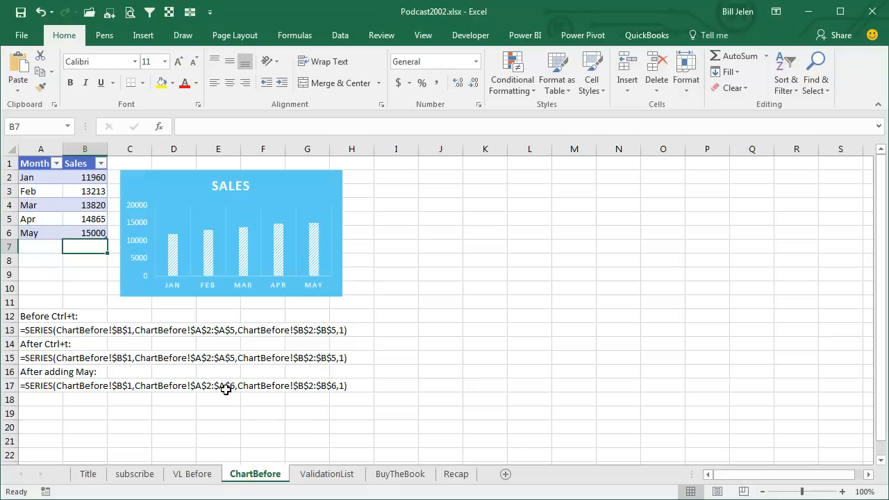
{"action": "mouse_move", "coordinate": [295, 392]}
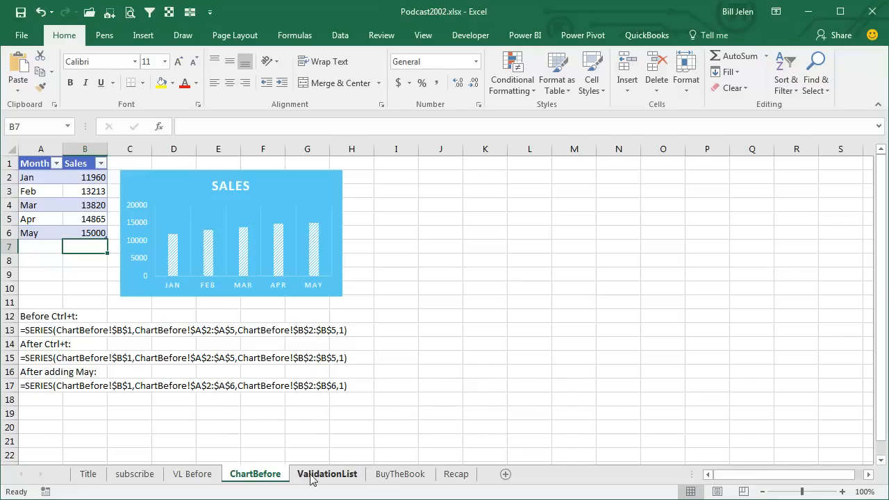
{"action": "left_click", "coordinate": [326, 473]}
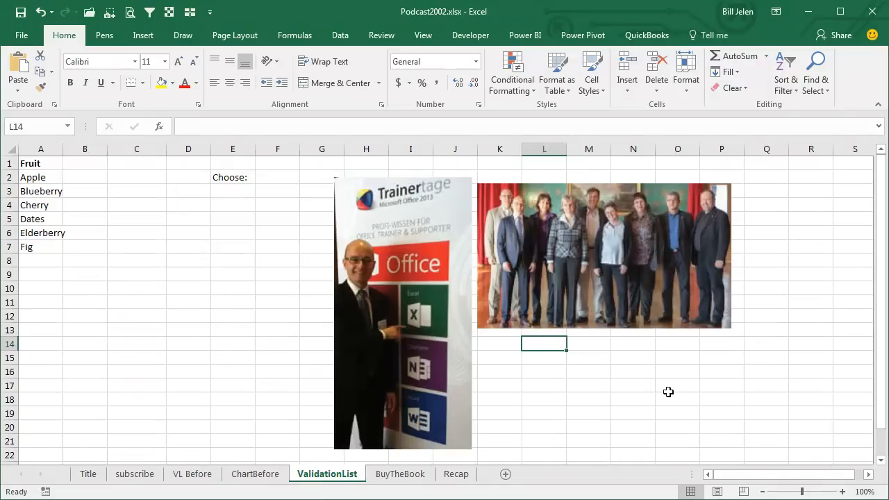
{"action": "mouse_move", "coordinate": [396, 222]}
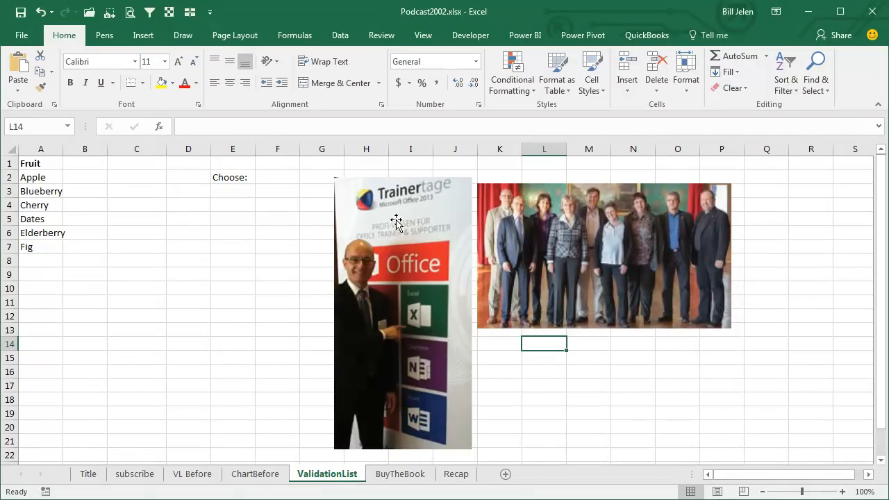
{"action": "mouse_move", "coordinate": [443, 197]}
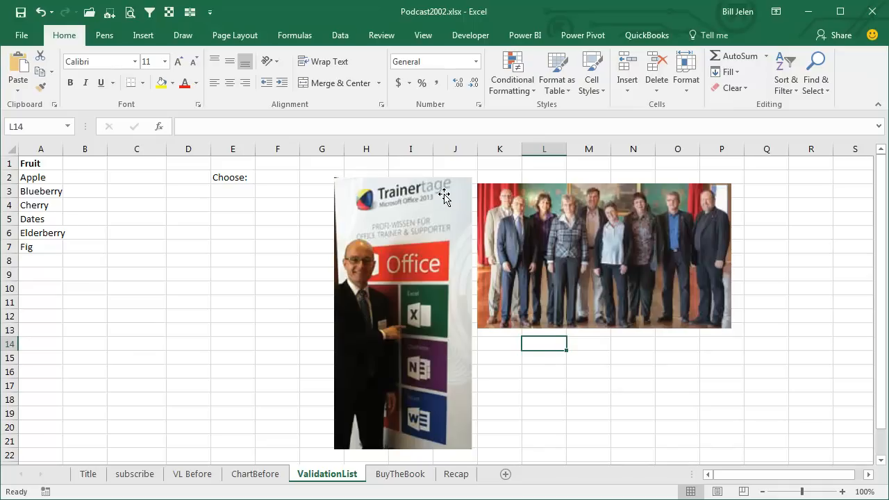
{"action": "mouse_move", "coordinate": [408, 216]}
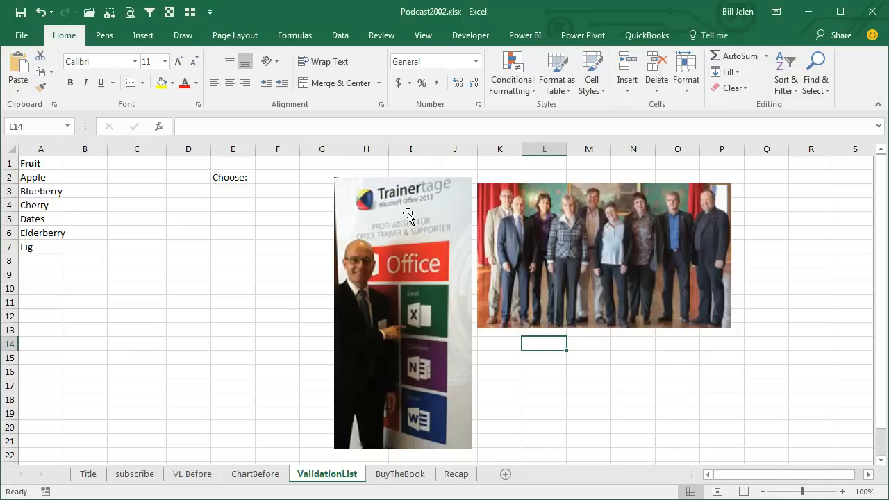
{"action": "mouse_move", "coordinate": [731, 258]}
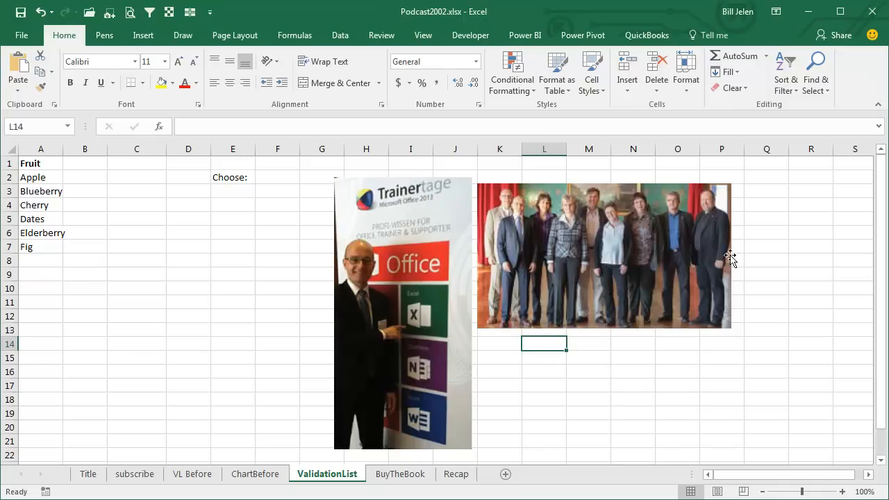
{"action": "mouse_move", "coordinate": [706, 314]}
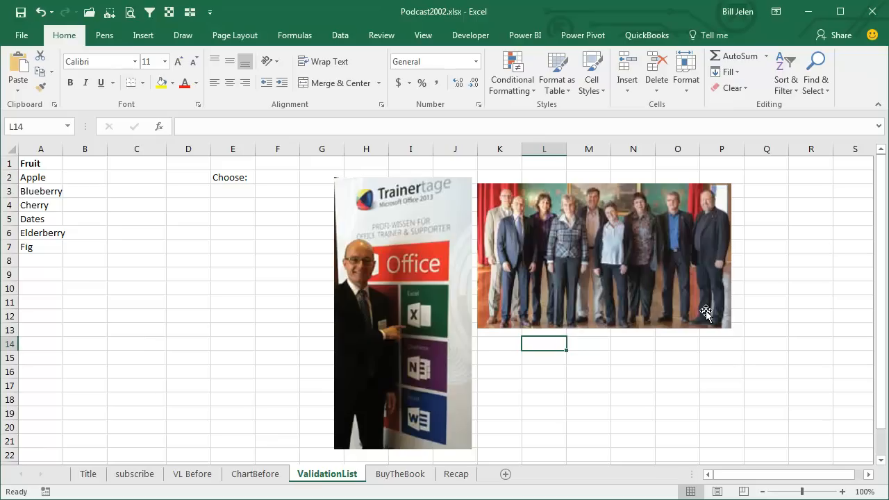
{"action": "mouse_move", "coordinate": [561, 292]}
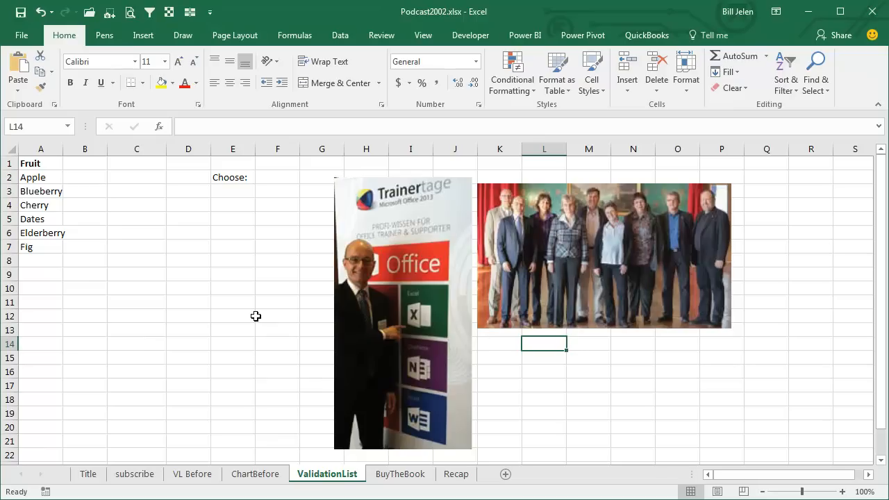
{"action": "mouse_move", "coordinate": [43, 178]}
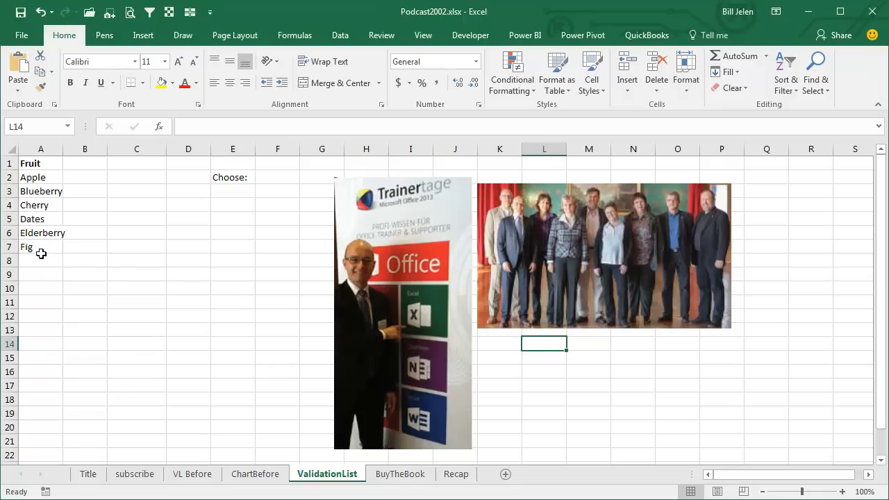
Convert the Fruit list to a table and name its entries as a range starting 'My'.
{"action": "left_click", "coordinate": [41, 177]}
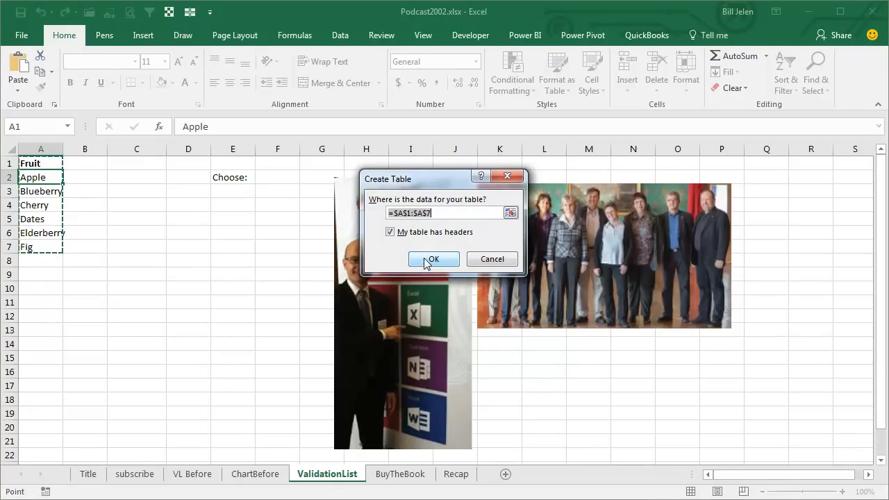
{"action": "left_click", "coordinate": [434, 260]}
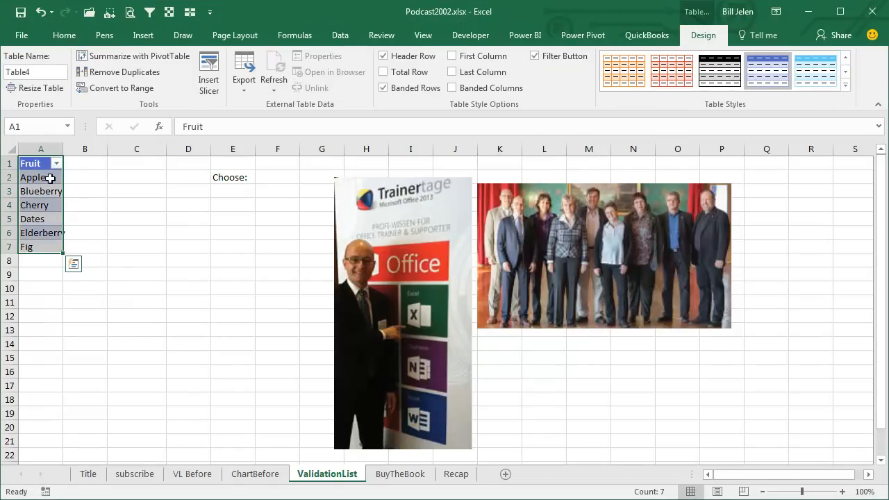
{"action": "left_click", "coordinate": [34, 178]}
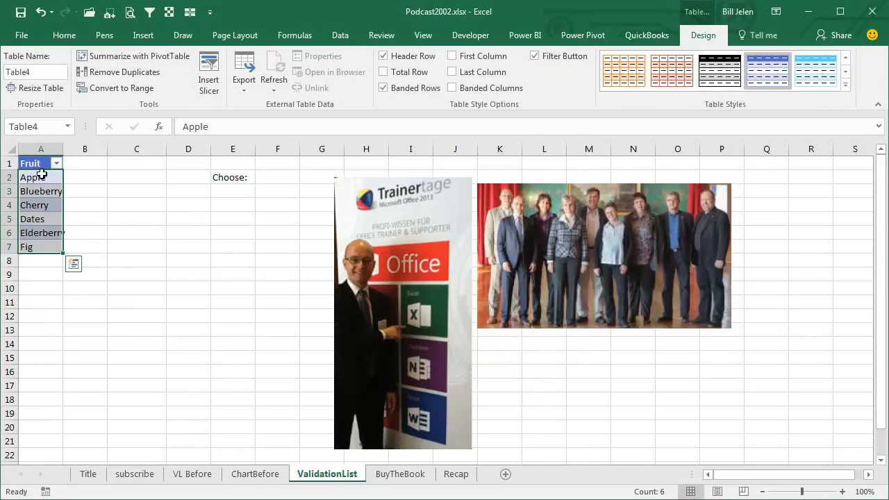
{"action": "left_click", "coordinate": [31, 127]}
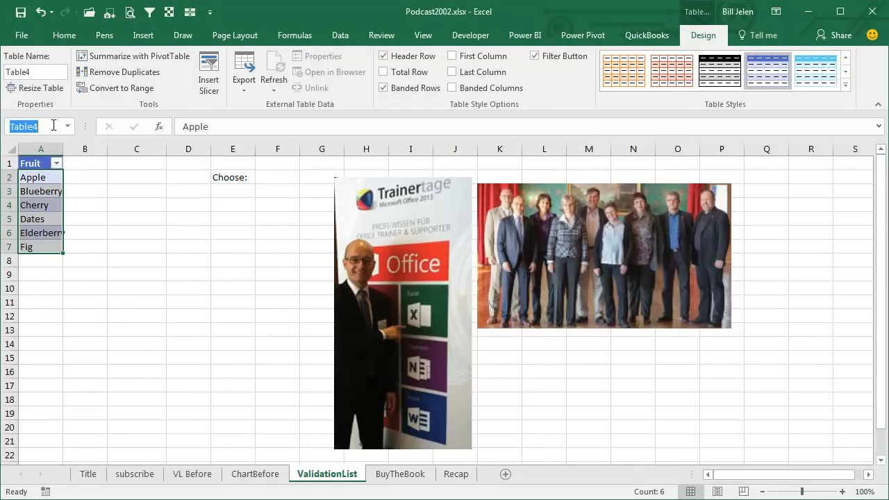
{"action": "type", "text": "My"}
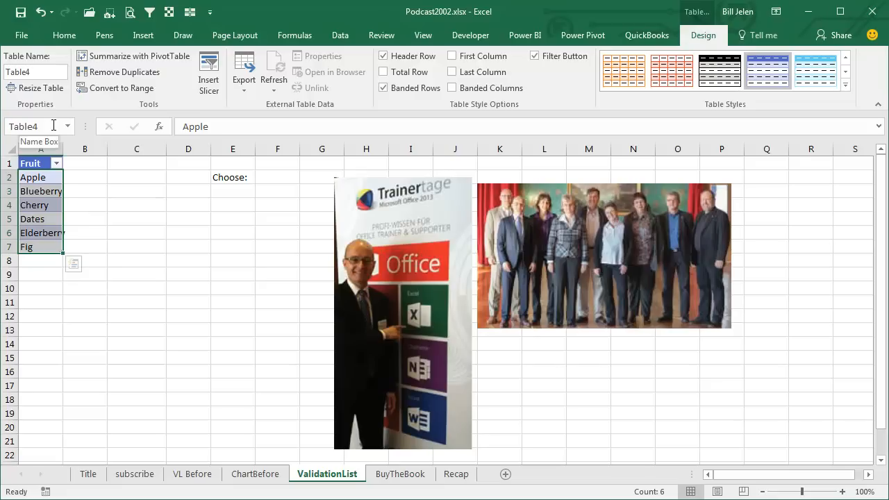
Give F2 list data validation sourced from the named fruit range (=MyLis...).
{"action": "left_click", "coordinate": [278, 177]}
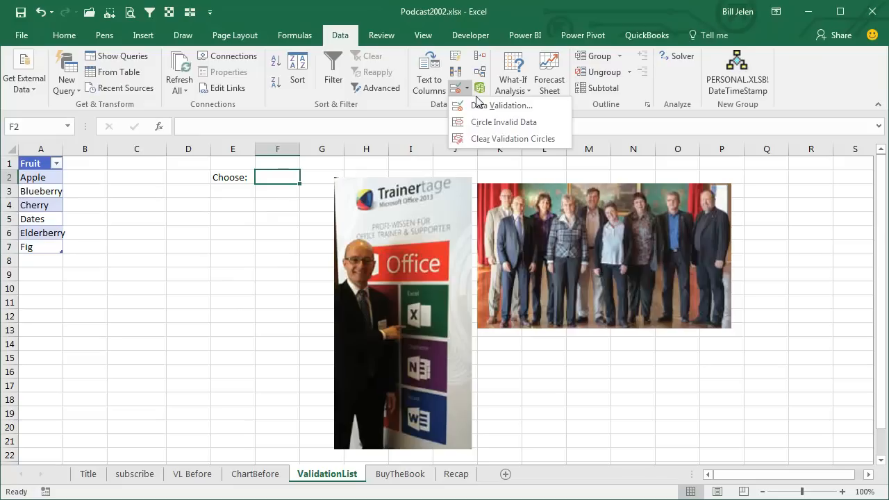
{"action": "left_click", "coordinate": [503, 105]}
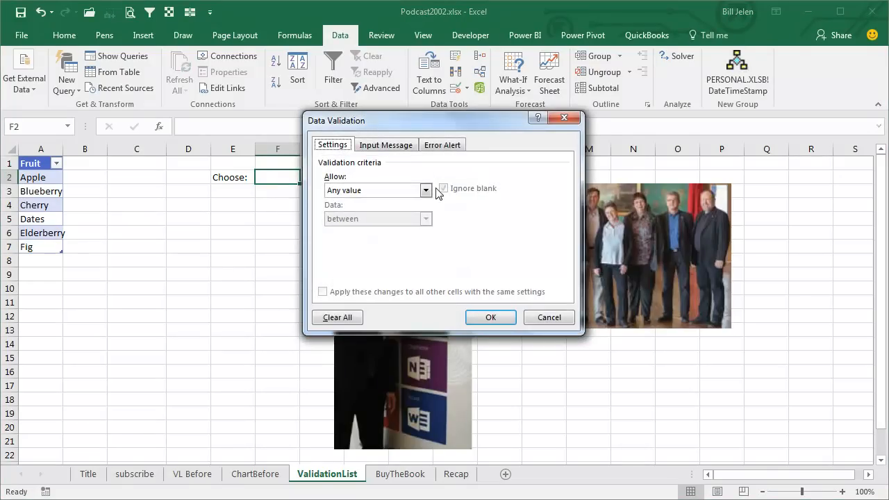
{"action": "left_click", "coordinate": [425, 190]}
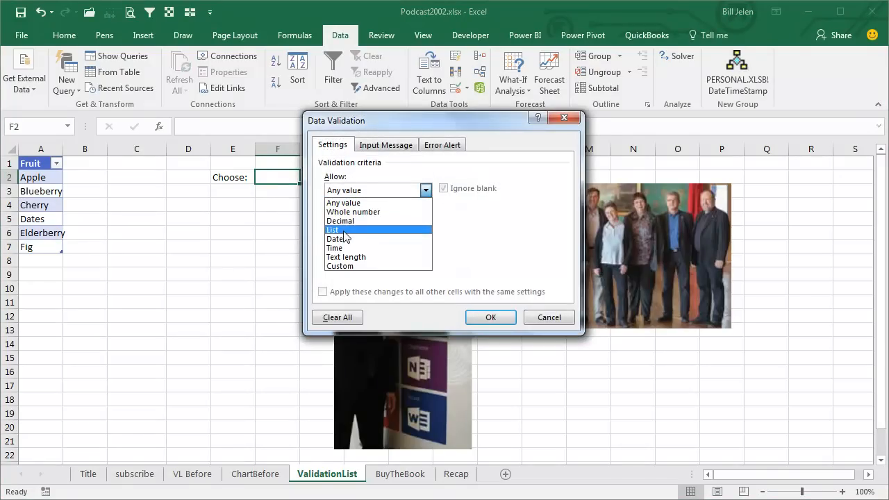
{"action": "left_click", "coordinate": [333, 231]}
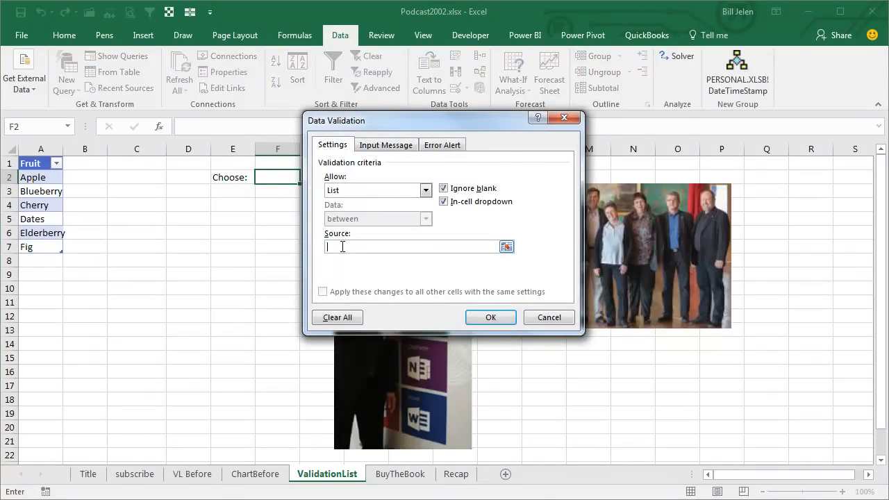
{"action": "type", "text": "=MyLis"}
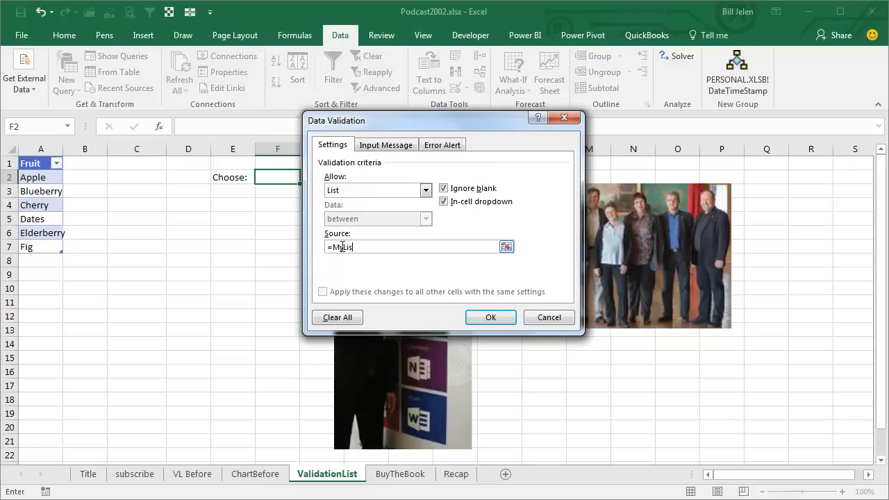
{"action": "left_click", "coordinate": [491, 317]}
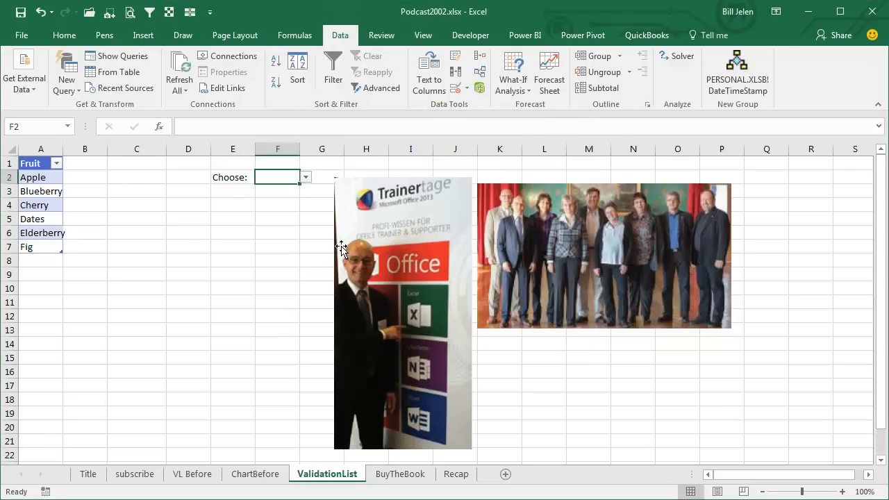
{"action": "mouse_move", "coordinate": [30, 248]}
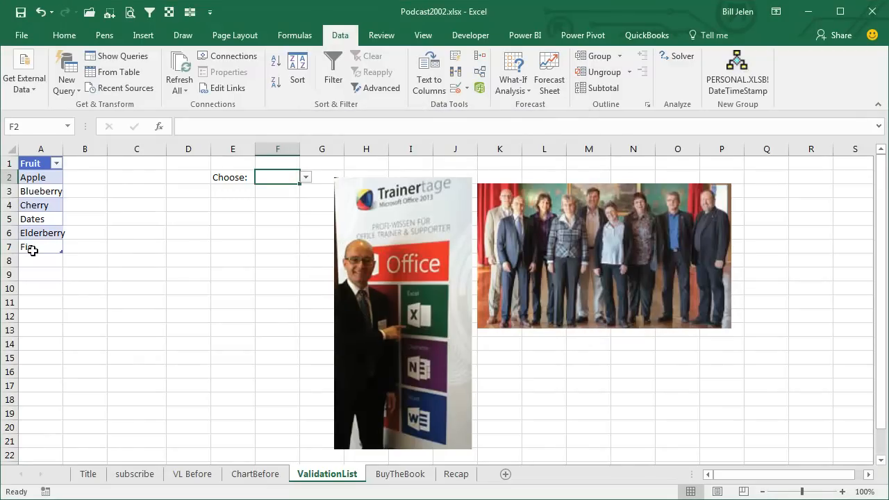
Choose Dates from the F2 dropdown to show the current choices.
{"action": "left_click", "coordinate": [306, 178]}
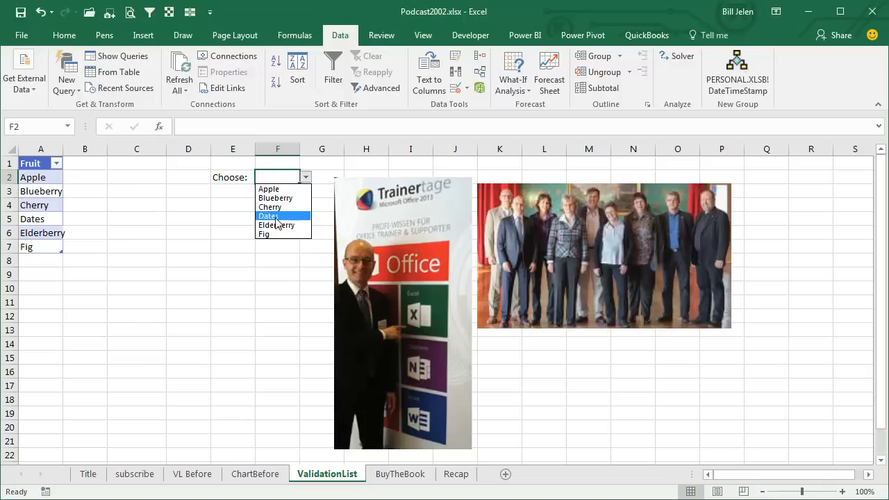
{"action": "left_click", "coordinate": [269, 217]}
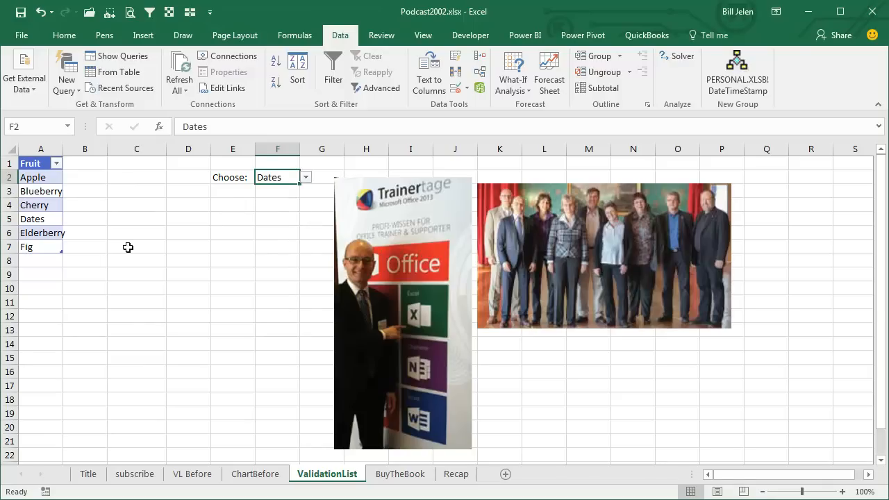
Add Guava below Fig so it extends the Fruit table.
{"action": "left_click", "coordinate": [41, 261]}
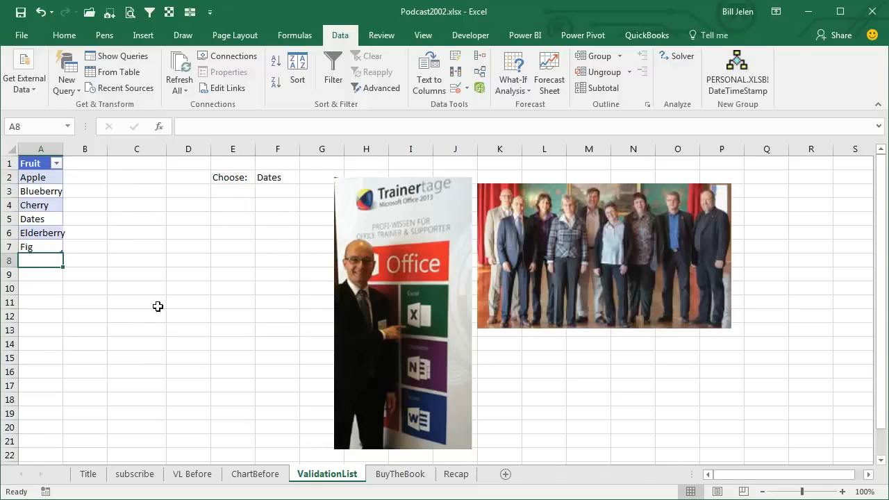
{"action": "type", "text": "Guava"}
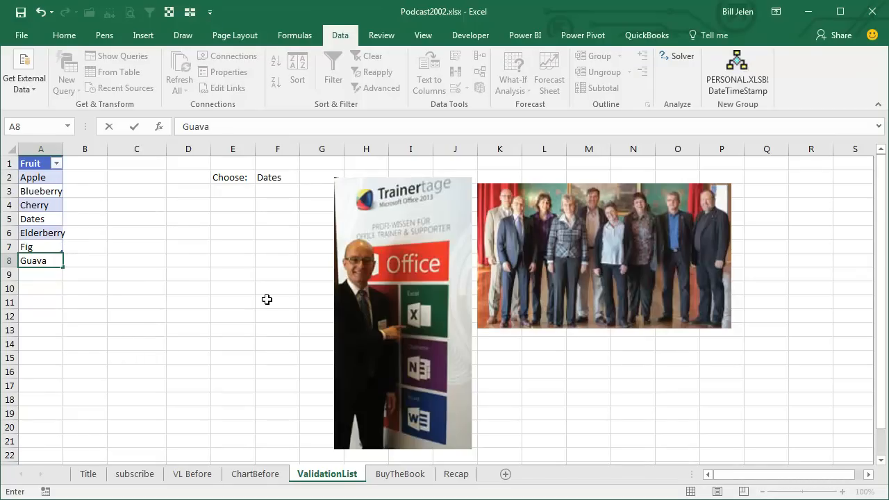
{"action": "key", "text": "enter"}
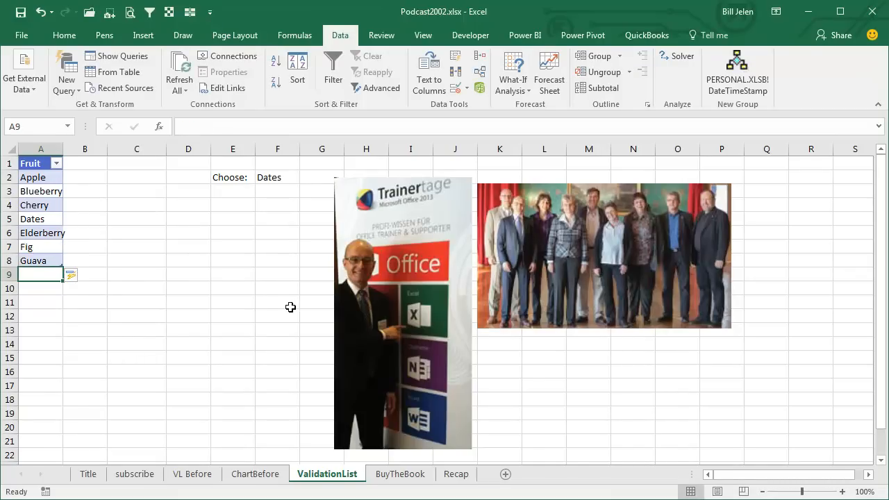
Choose Guava from the F2 dropdown, which now includes it.
{"action": "left_click", "coordinate": [278, 178]}
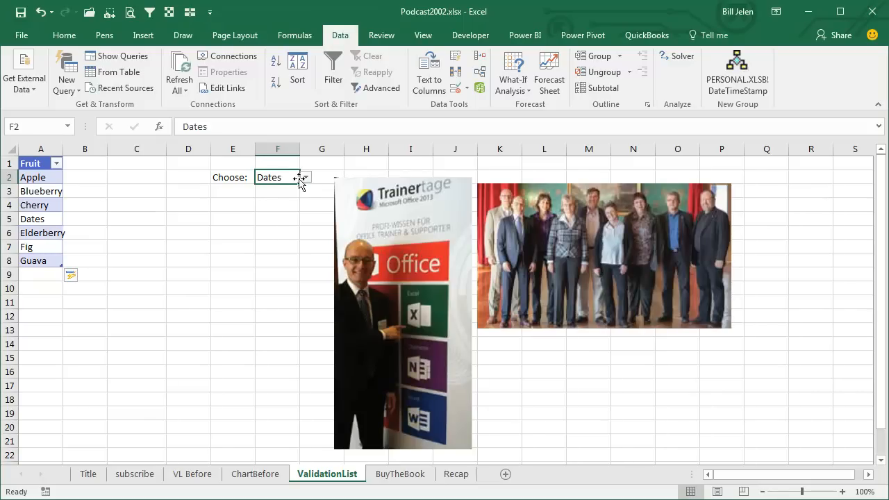
{"action": "left_click", "coordinate": [303, 178]}
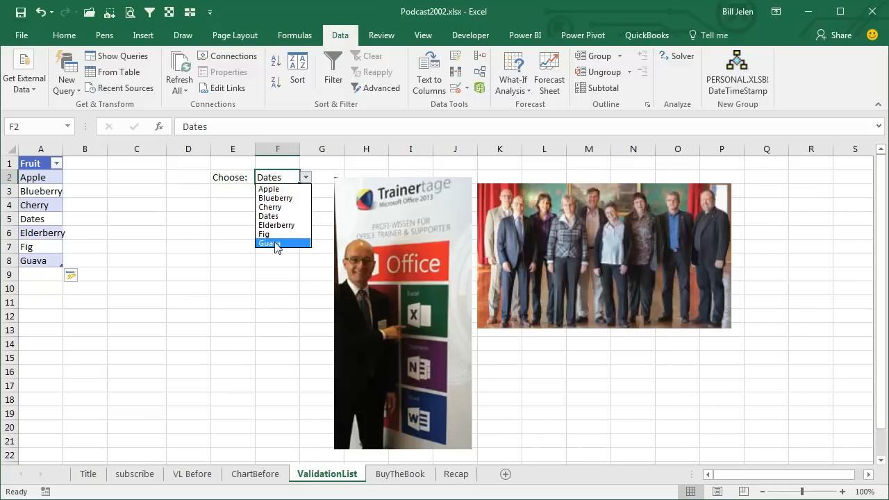
{"action": "left_click", "coordinate": [269, 243]}
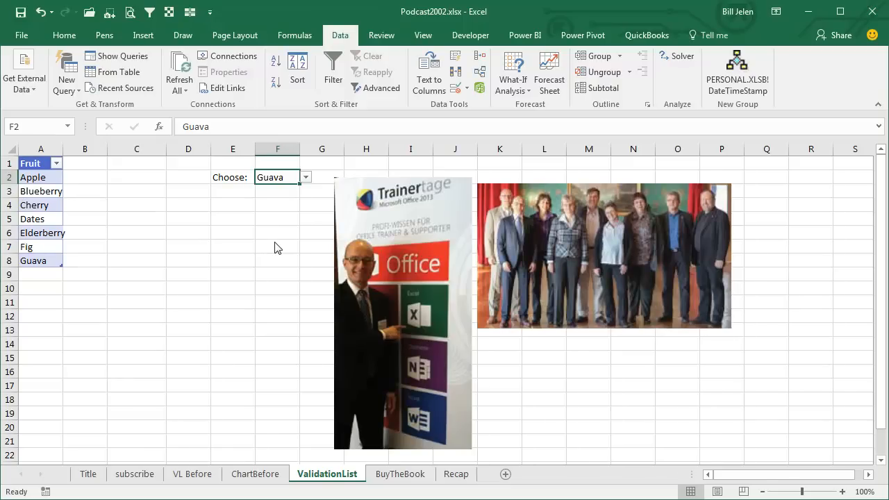
{"action": "mouse_move", "coordinate": [401, 474]}
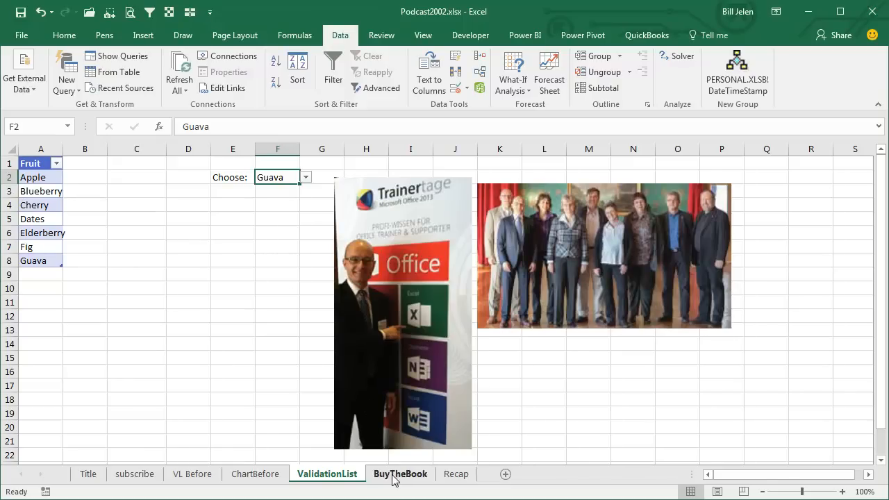
Go to the BuyTheBook sheet, briefly revisiting ValidationList in between.
{"action": "left_click", "coordinate": [400, 473]}
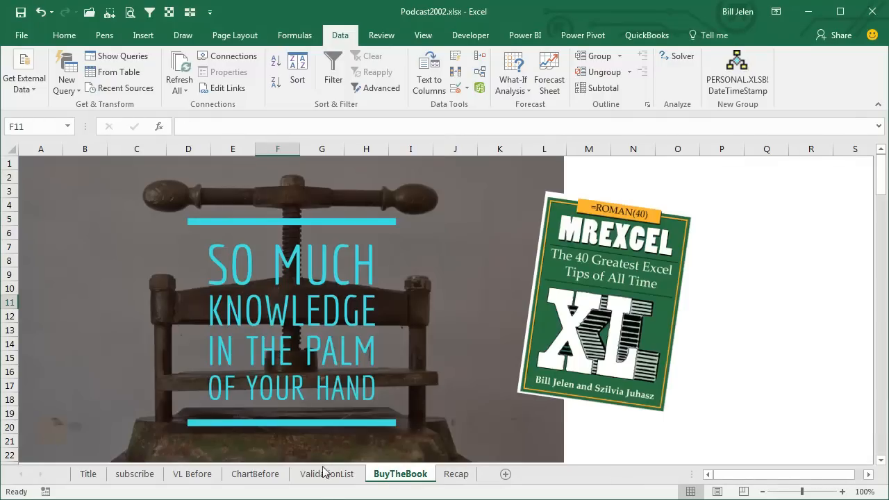
{"action": "left_click", "coordinate": [327, 474]}
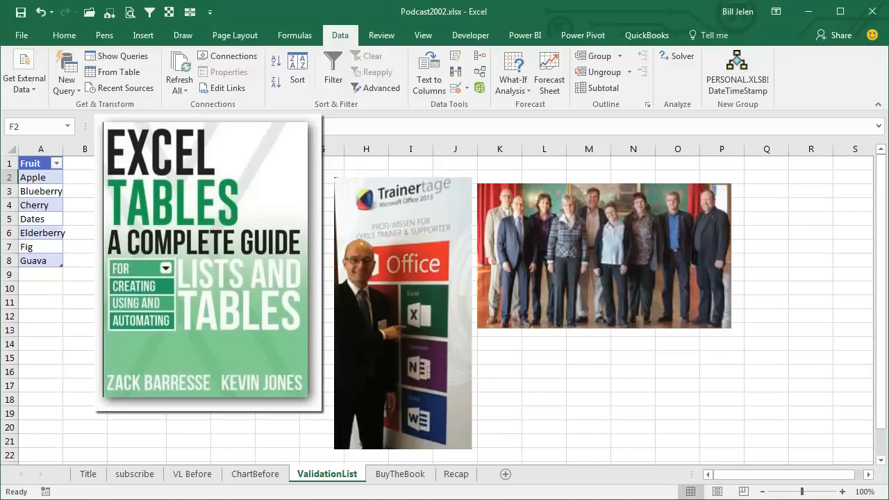
{"action": "left_click", "coordinate": [400, 473]}
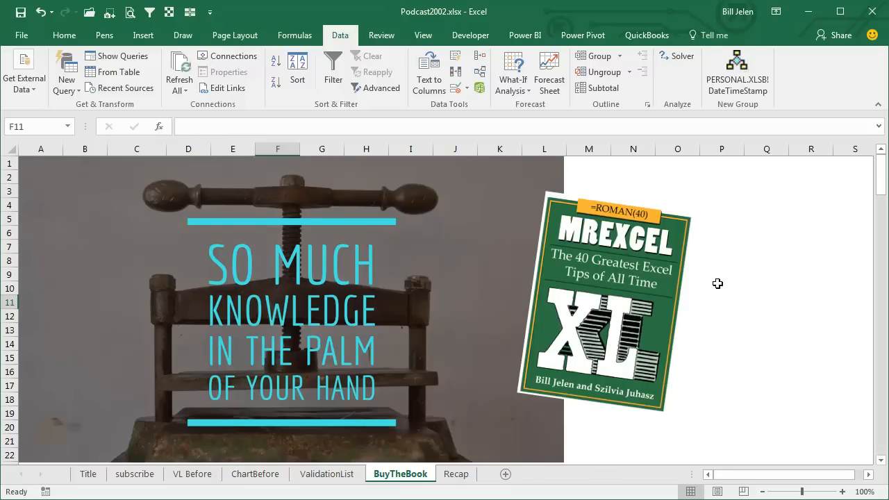
{"action": "mouse_move", "coordinate": [759, 261]}
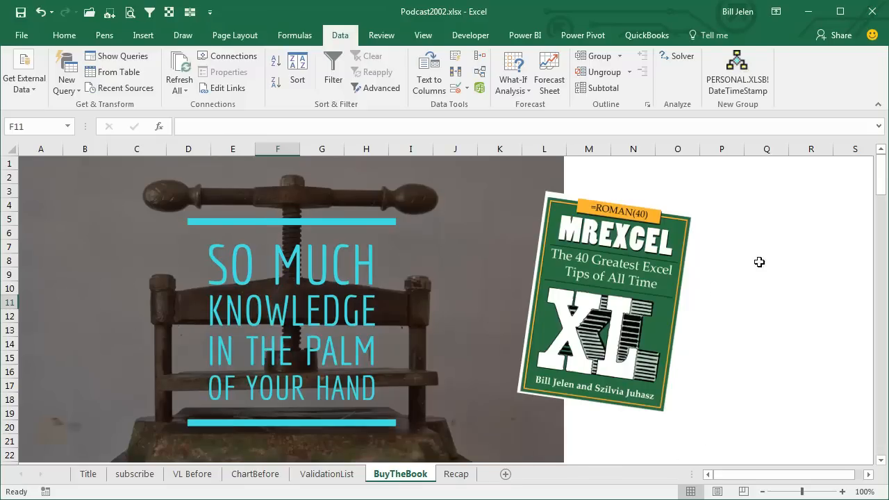
{"action": "mouse_move", "coordinate": [761, 351]}
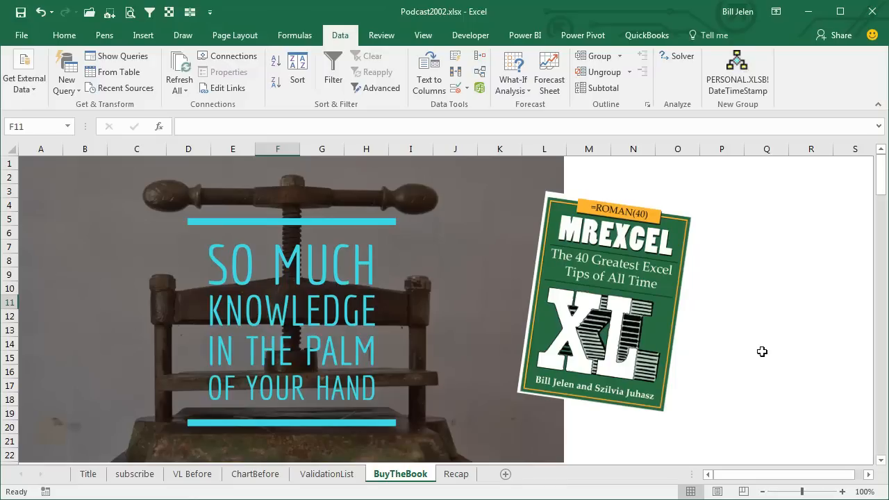
{"action": "mouse_move", "coordinate": [455, 474]}
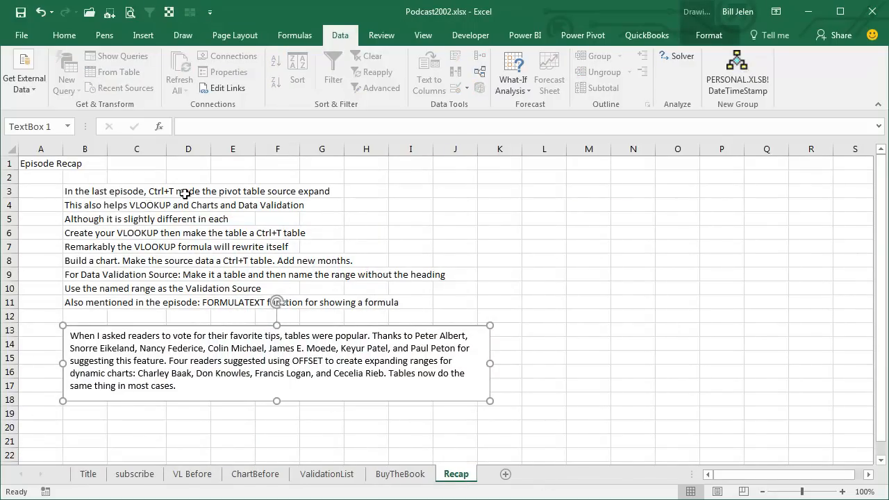
{"action": "mouse_move", "coordinate": [284, 192]}
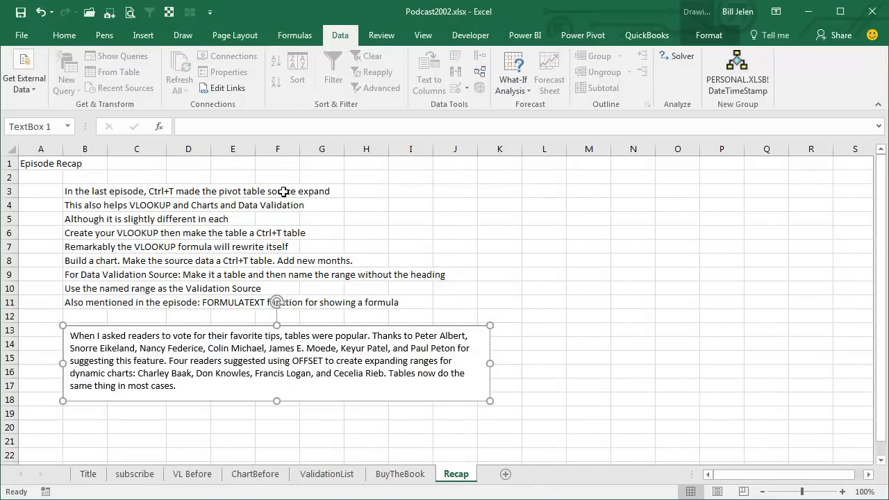
{"action": "mouse_move", "coordinate": [197, 211]}
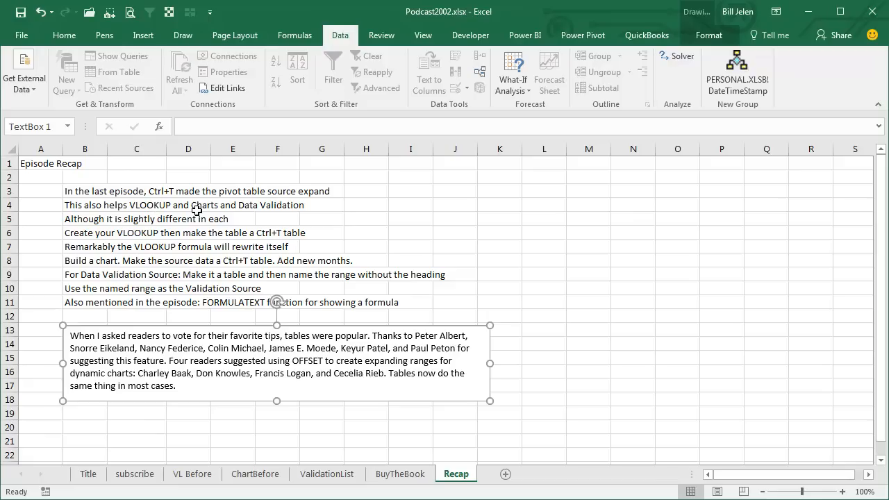
{"action": "mouse_move", "coordinate": [270, 214]}
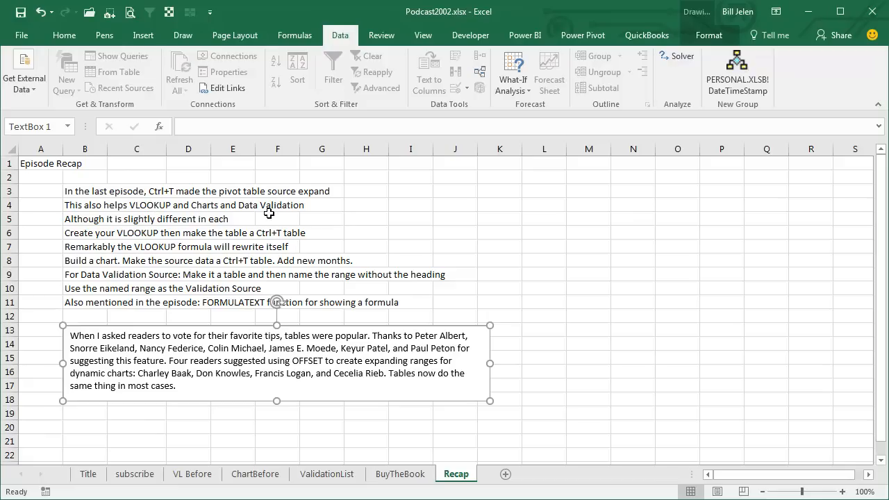
{"action": "mouse_move", "coordinate": [150, 210]}
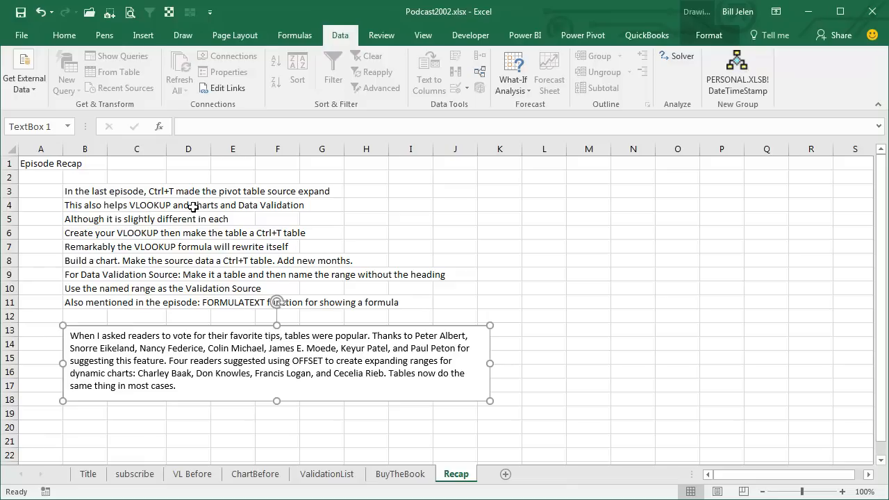
{"action": "mouse_move", "coordinate": [200, 207]}
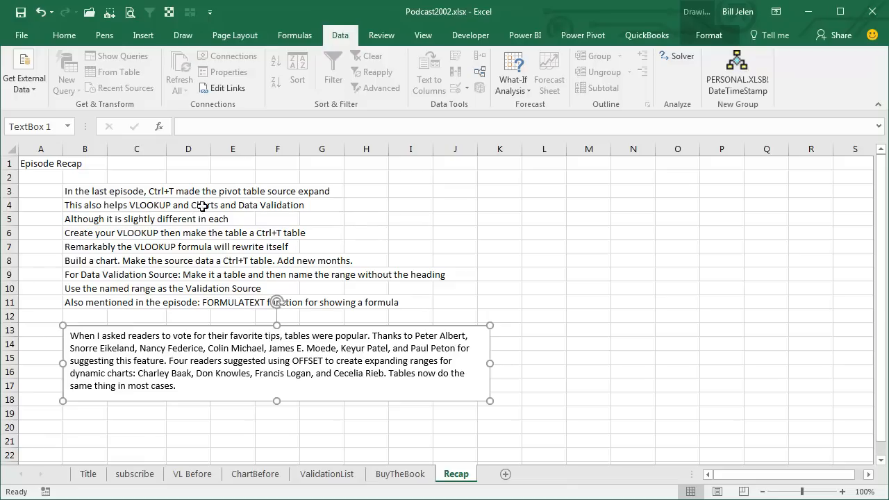
{"action": "mouse_move", "coordinate": [342, 226]}
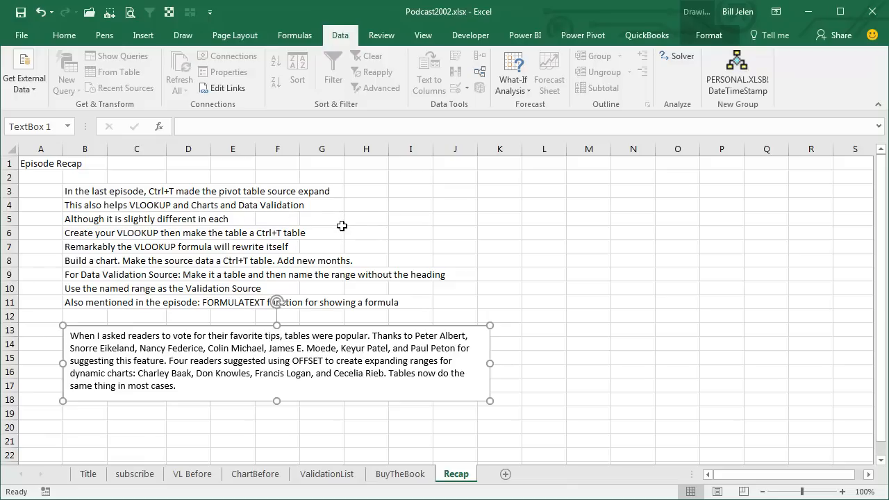
{"action": "mouse_move", "coordinate": [225, 215]}
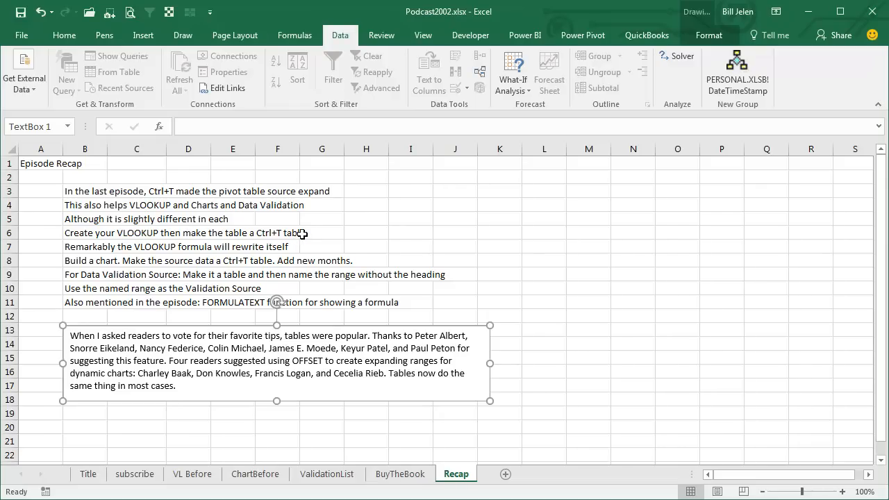
{"action": "mouse_move", "coordinate": [296, 247]}
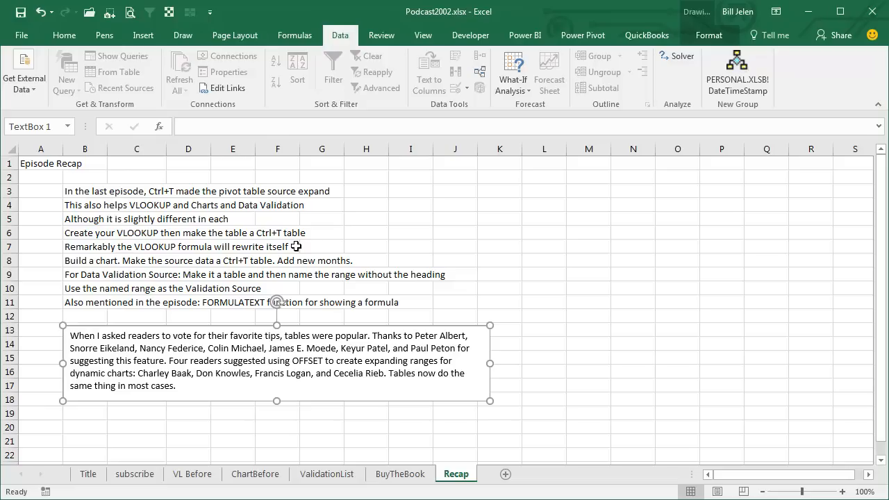
{"action": "mouse_move", "coordinate": [223, 267]}
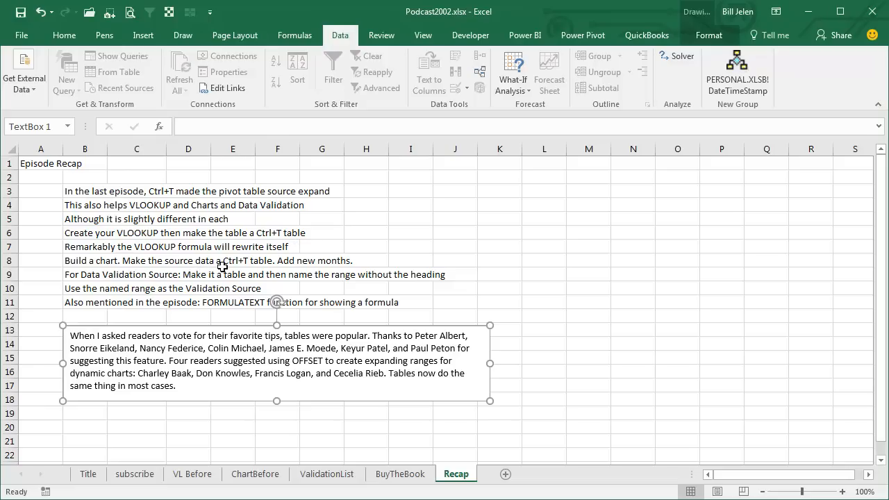
{"action": "mouse_move", "coordinate": [327, 261]}
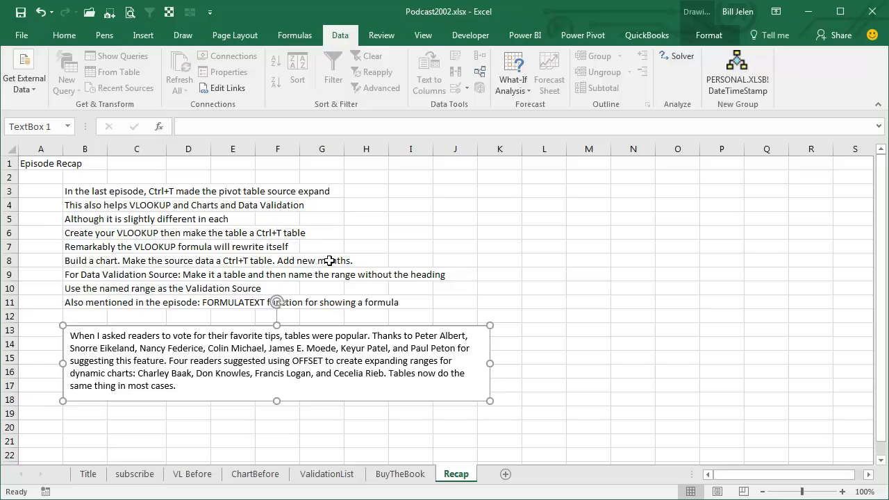
{"action": "mouse_move", "coordinate": [369, 261]}
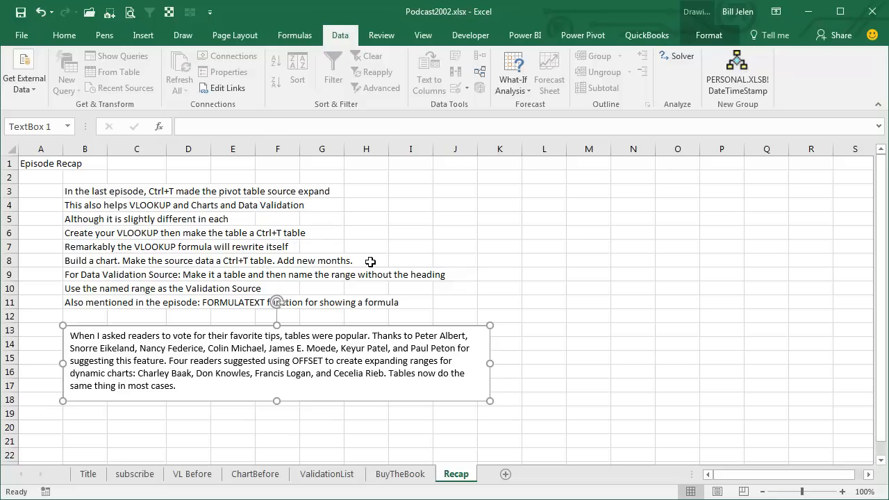
{"action": "mouse_move", "coordinate": [214, 278]}
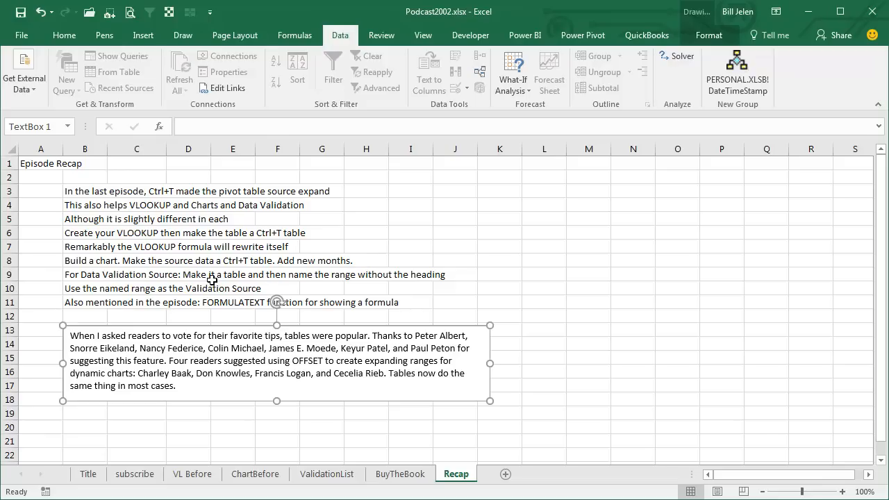
{"action": "mouse_move", "coordinate": [219, 281]}
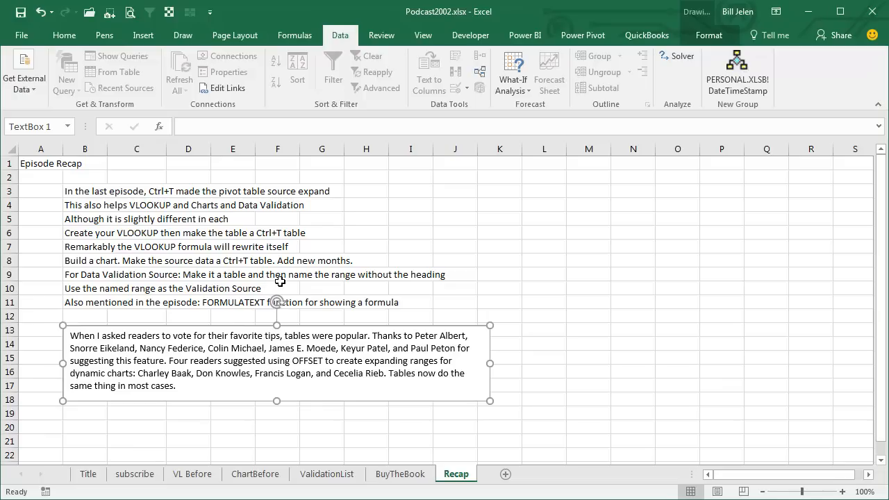
{"action": "mouse_move", "coordinate": [224, 289]}
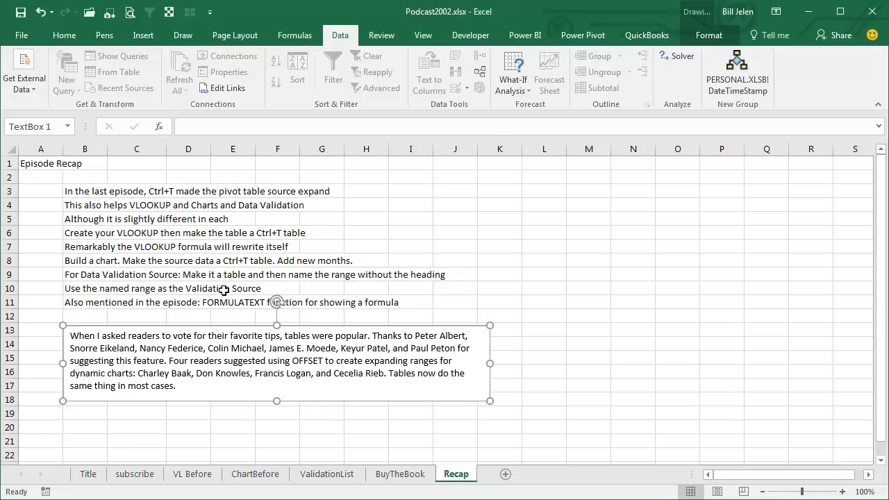
{"action": "left_click", "coordinate": [85, 317]}
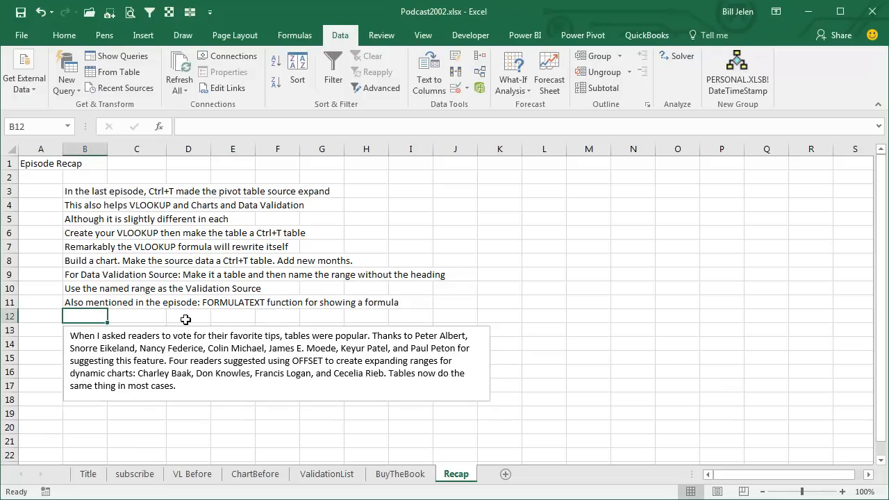
{"action": "mouse_move", "coordinate": [494, 315]}
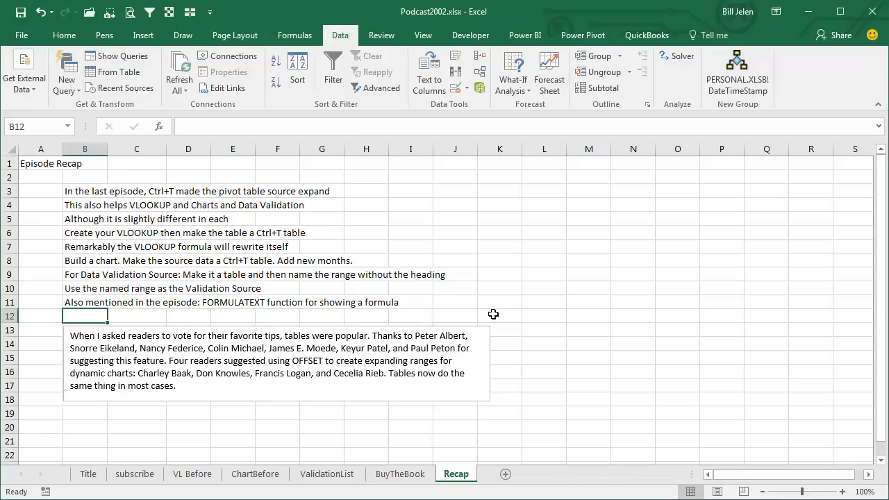
{"action": "mouse_move", "coordinate": [528, 328]}
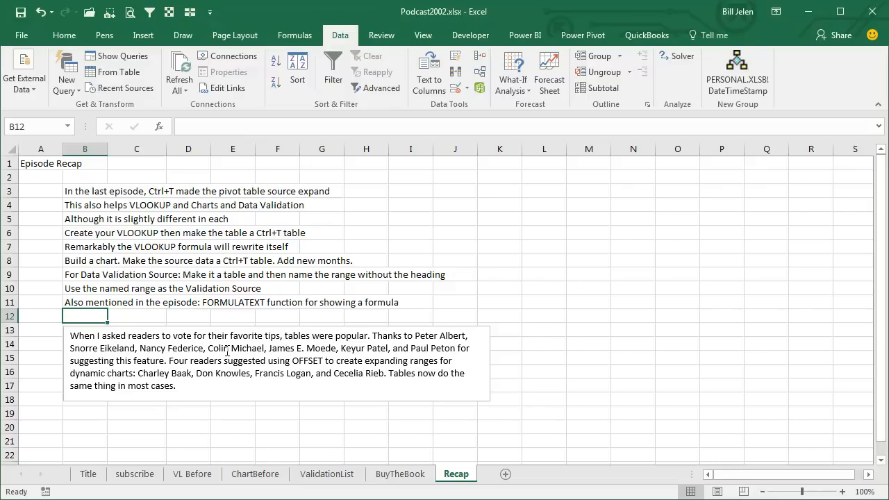
{"action": "mouse_move", "coordinate": [333, 350]}
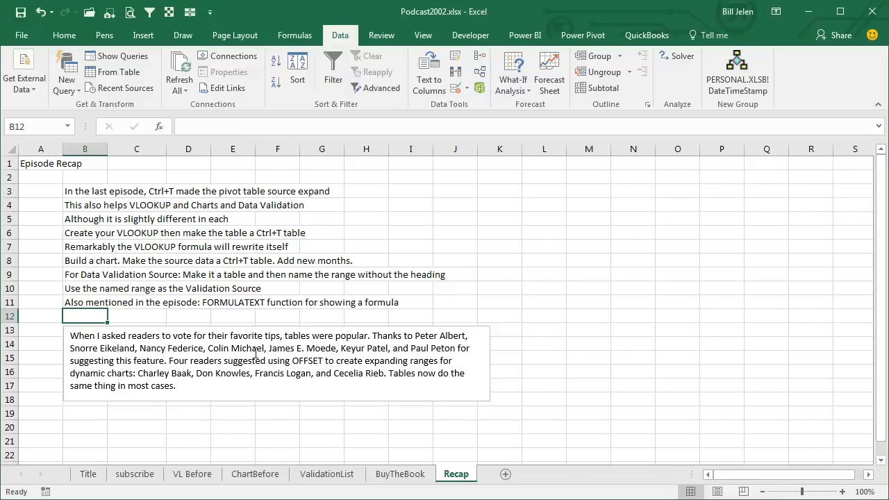
{"action": "mouse_move", "coordinate": [295, 362]}
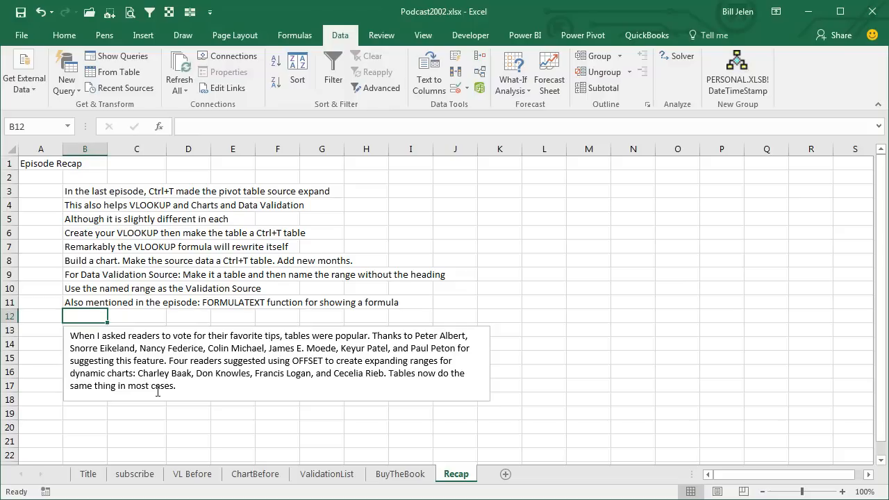
{"action": "mouse_move", "coordinate": [316, 364]}
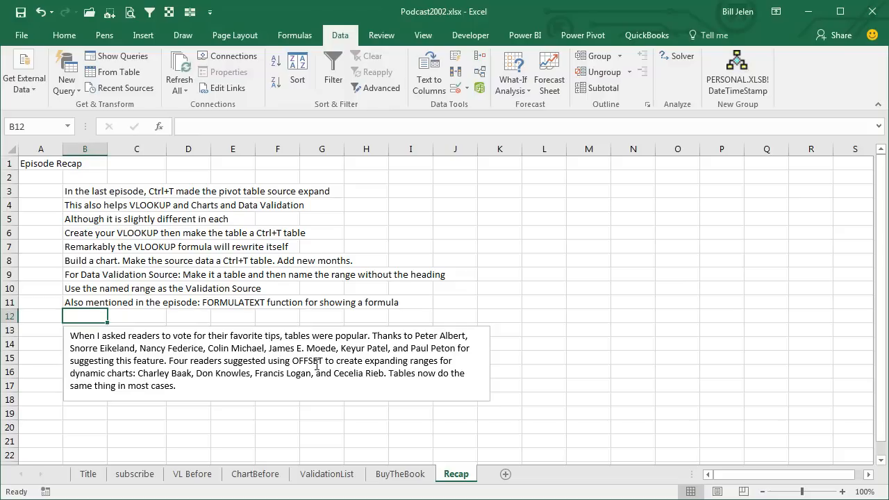